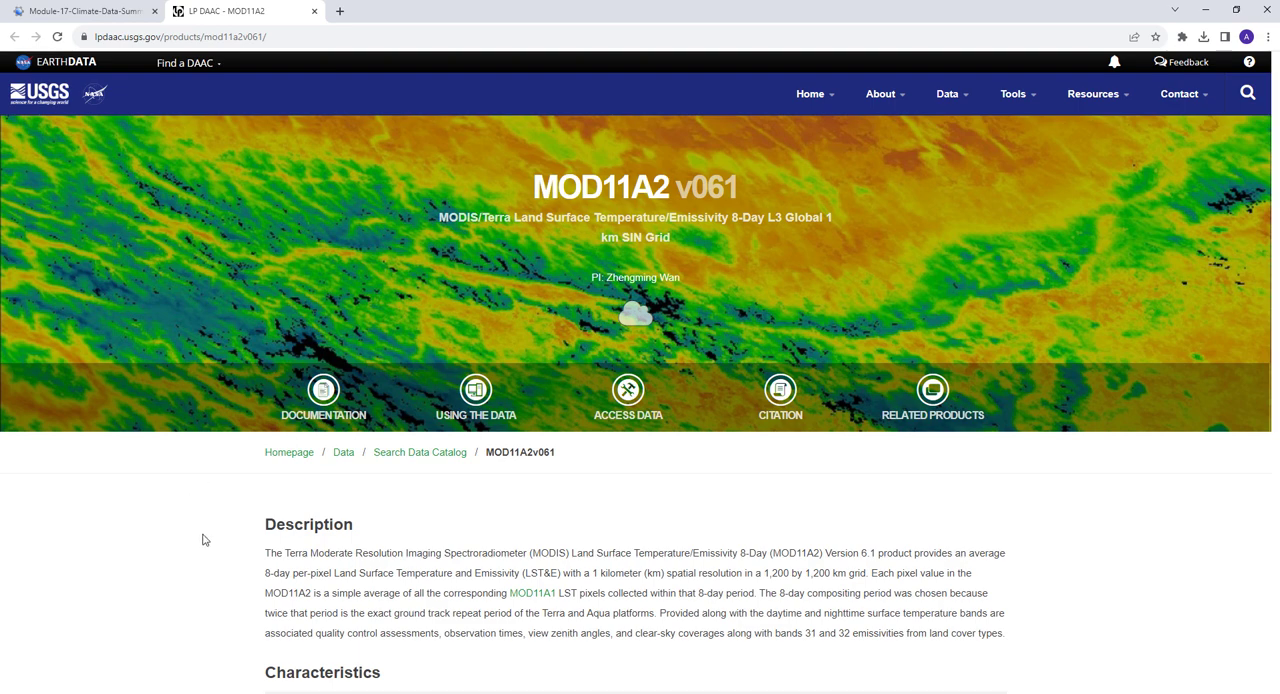
Scroll the reference page, then return to the LST_Timeseries script in the Code Editor.
{"action": "scroll", "scroll_direction": "down", "scroll_amount": 3}
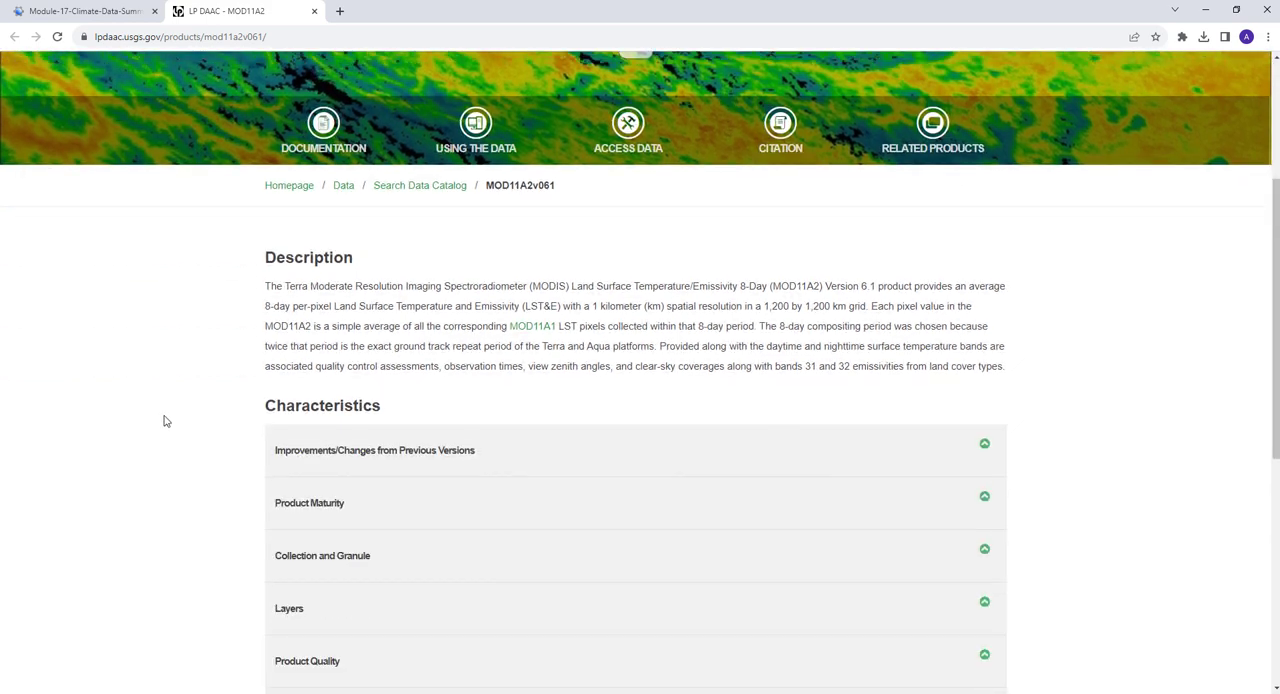
{"action": "mouse_move", "coordinate": [450, 320]}
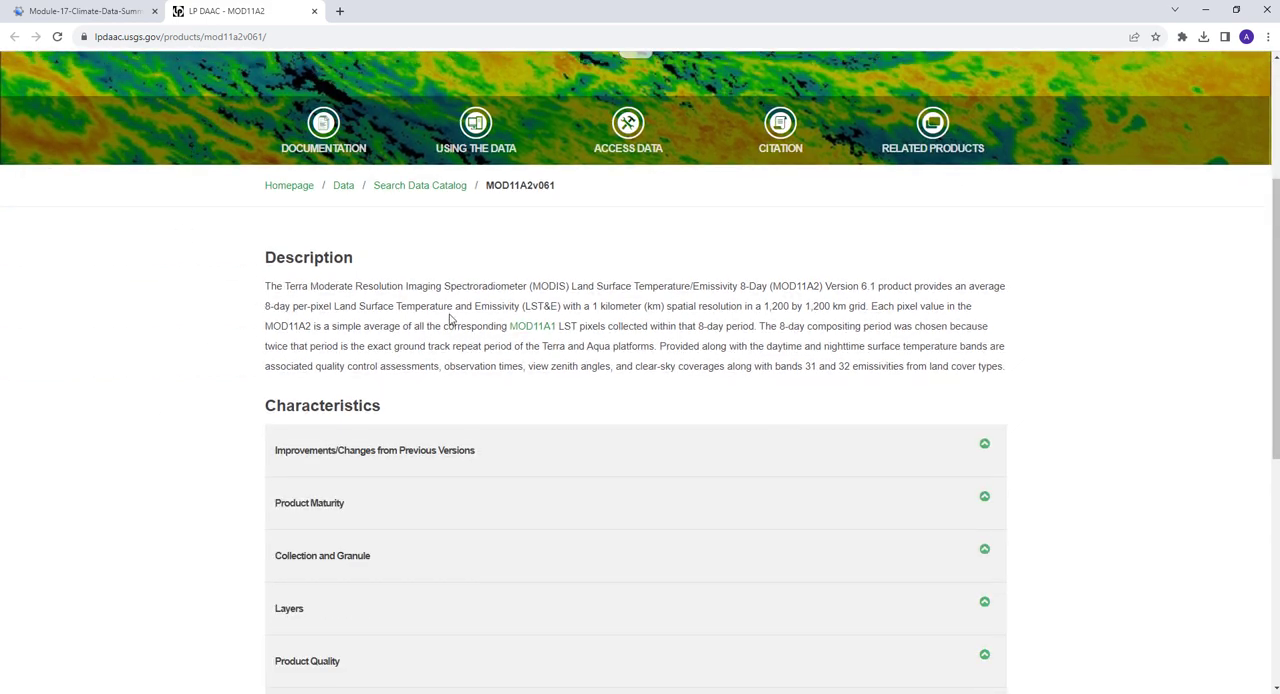
{"action": "left_click_drag", "start_coordinate": [584, 306], "coordinate": [644, 306]}
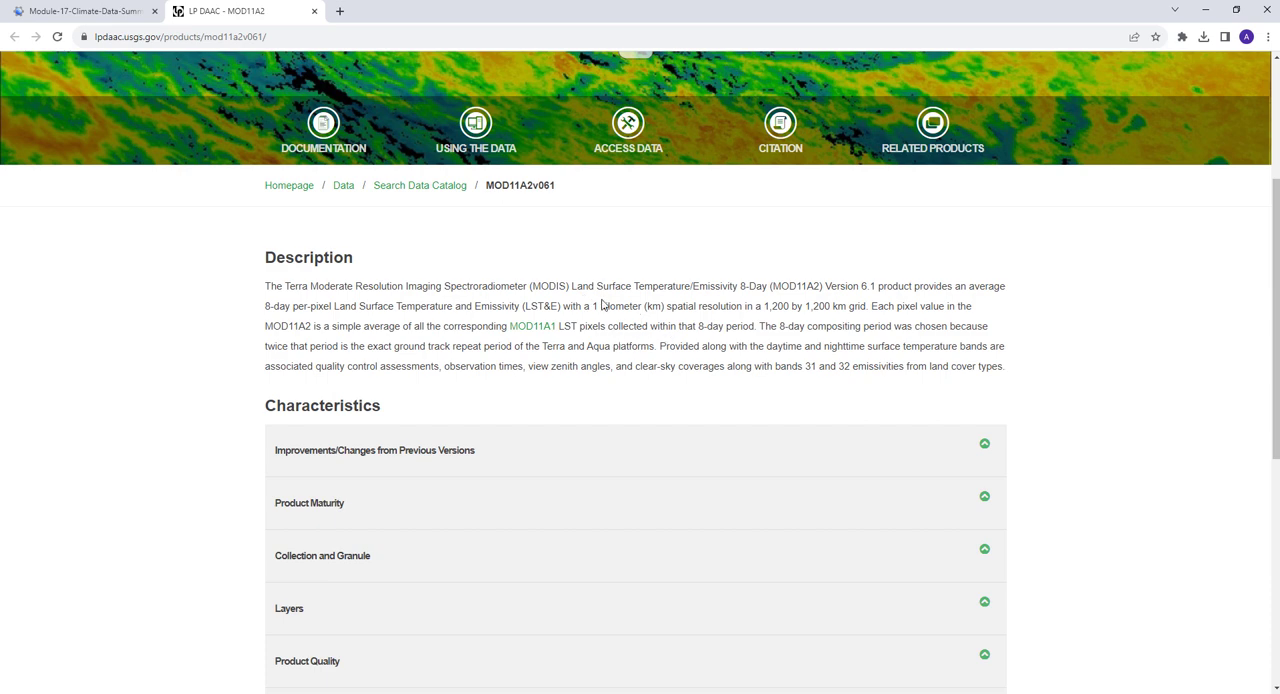
{"action": "scroll", "scroll_direction": "down", "scroll_amount": 3}
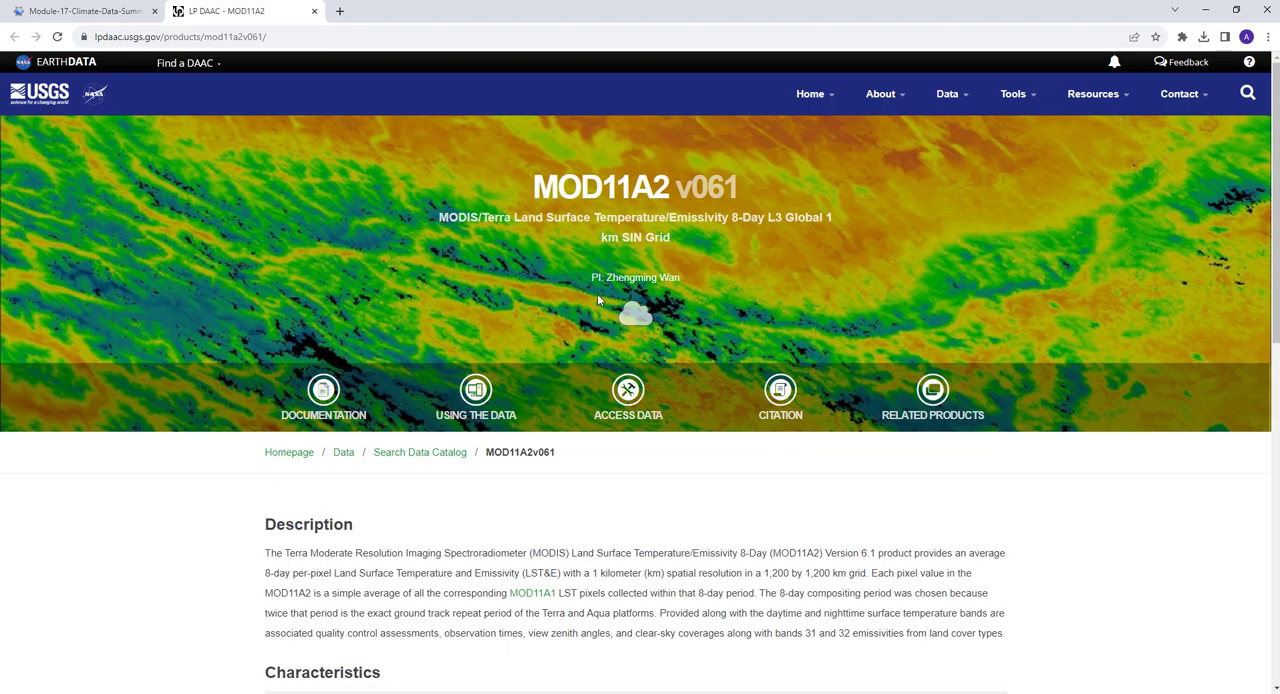
{"action": "mouse_move", "coordinate": [560, 319]}
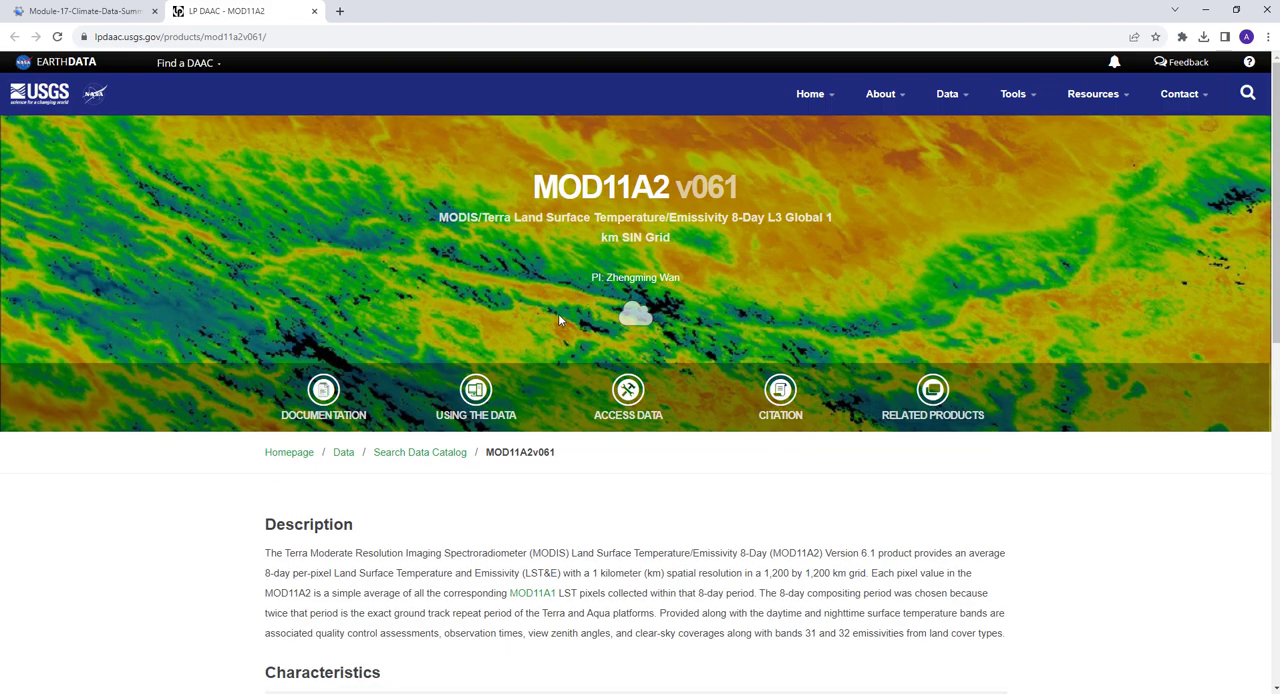
{"action": "left_click", "coordinate": [80, 17]}
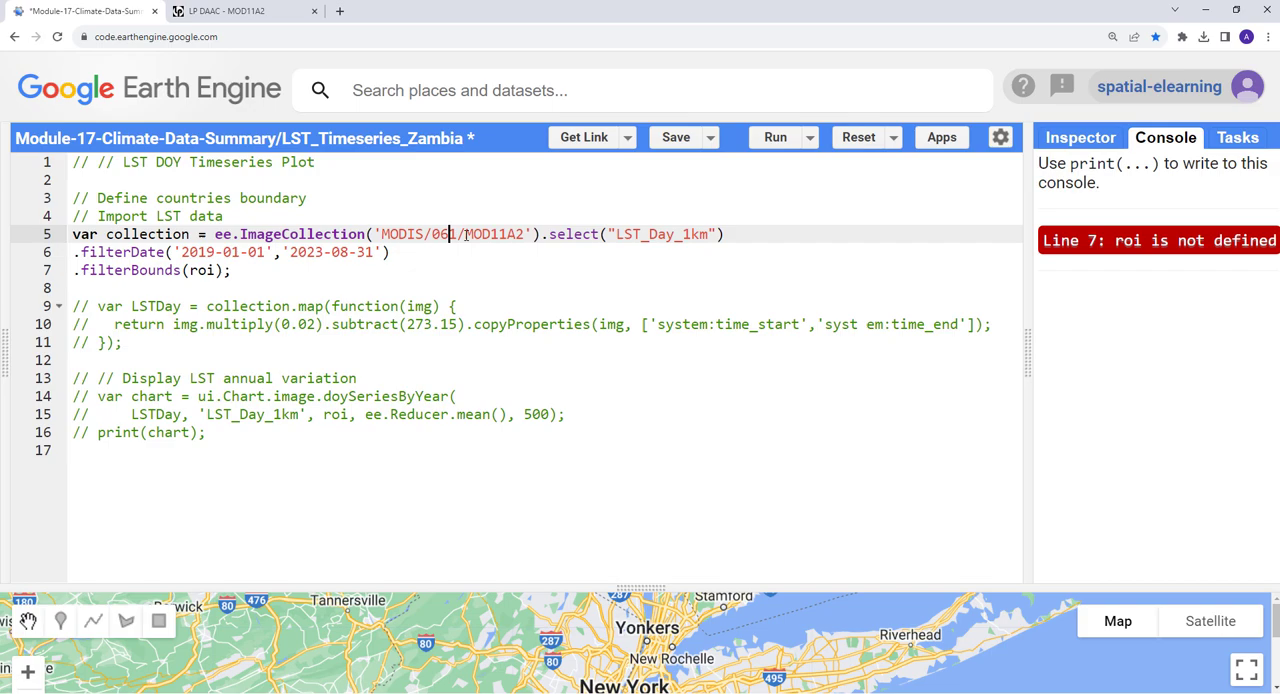
Reach the Earth Engine Data Catalog in a new tab and list the MODIS collections.
{"action": "left_click", "coordinate": [345, 8]}
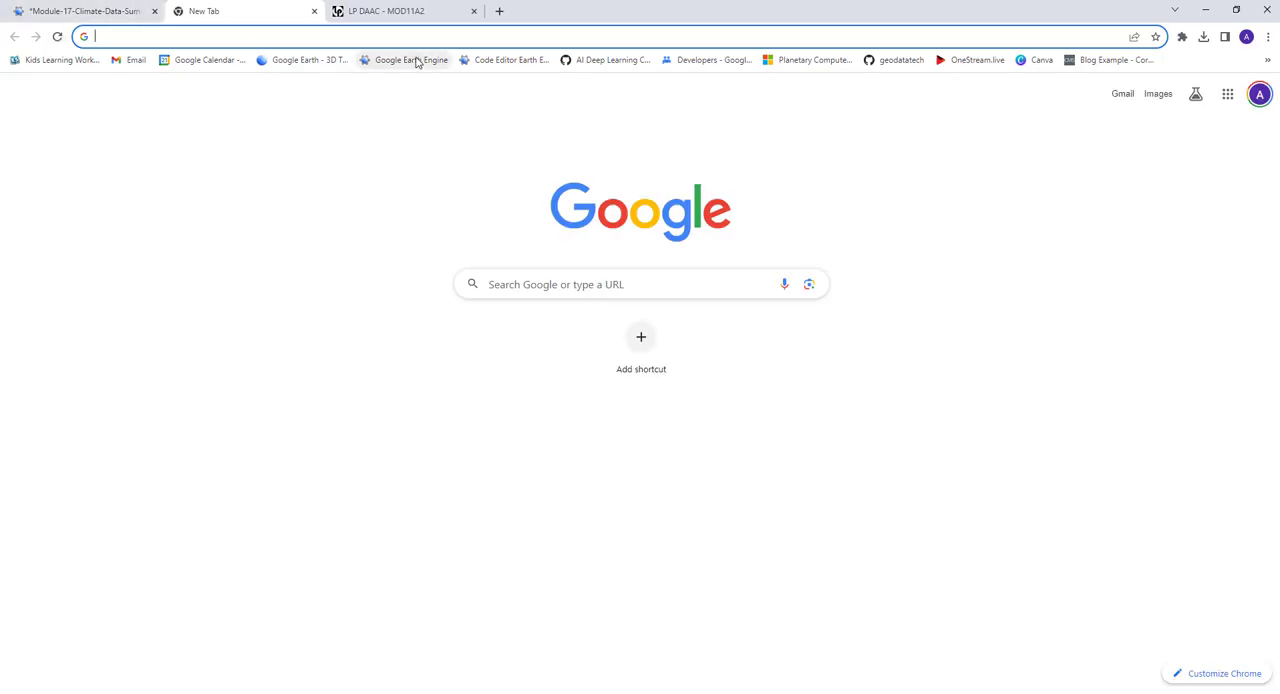
{"action": "type", "text": "google earth"}
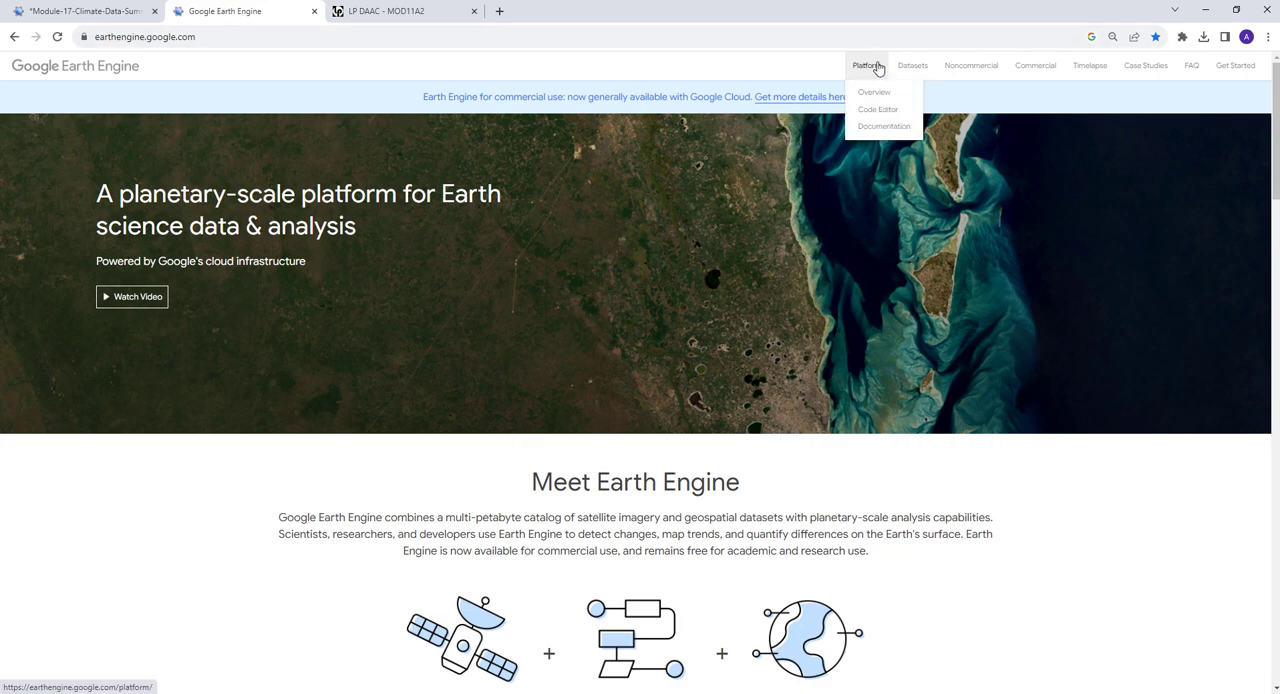
{"action": "left_click", "coordinate": [912, 65]}
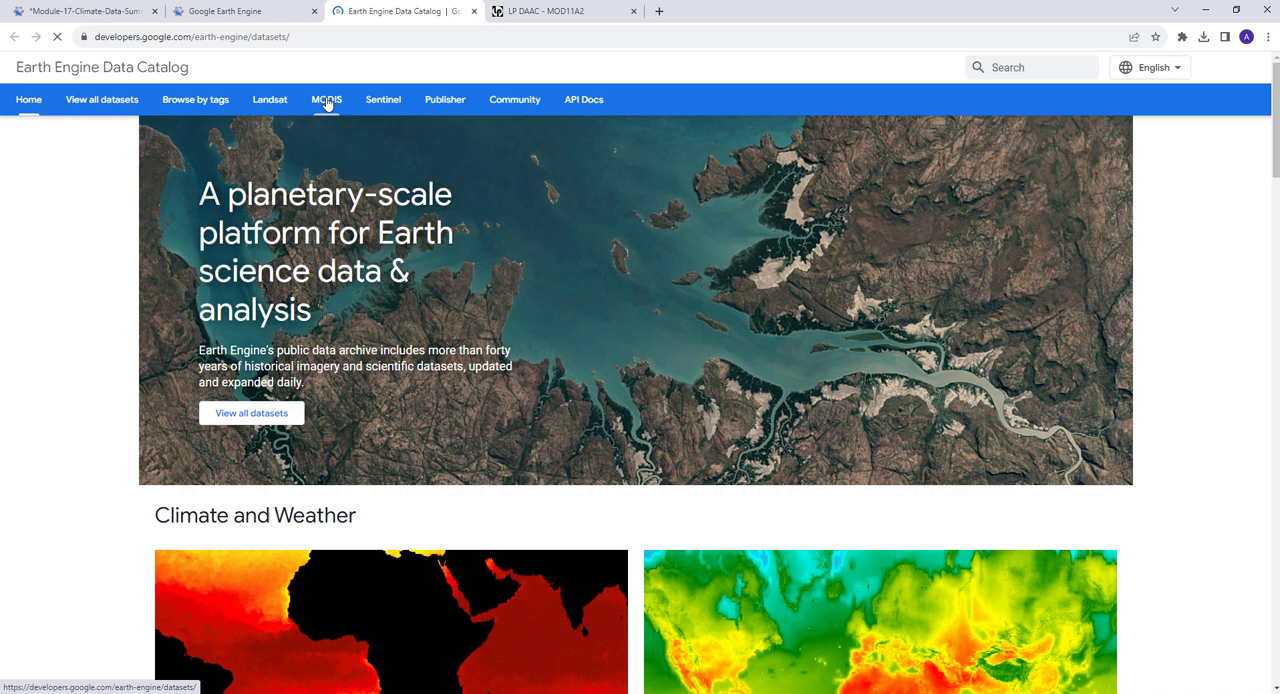
{"action": "left_click", "coordinate": [326, 99]}
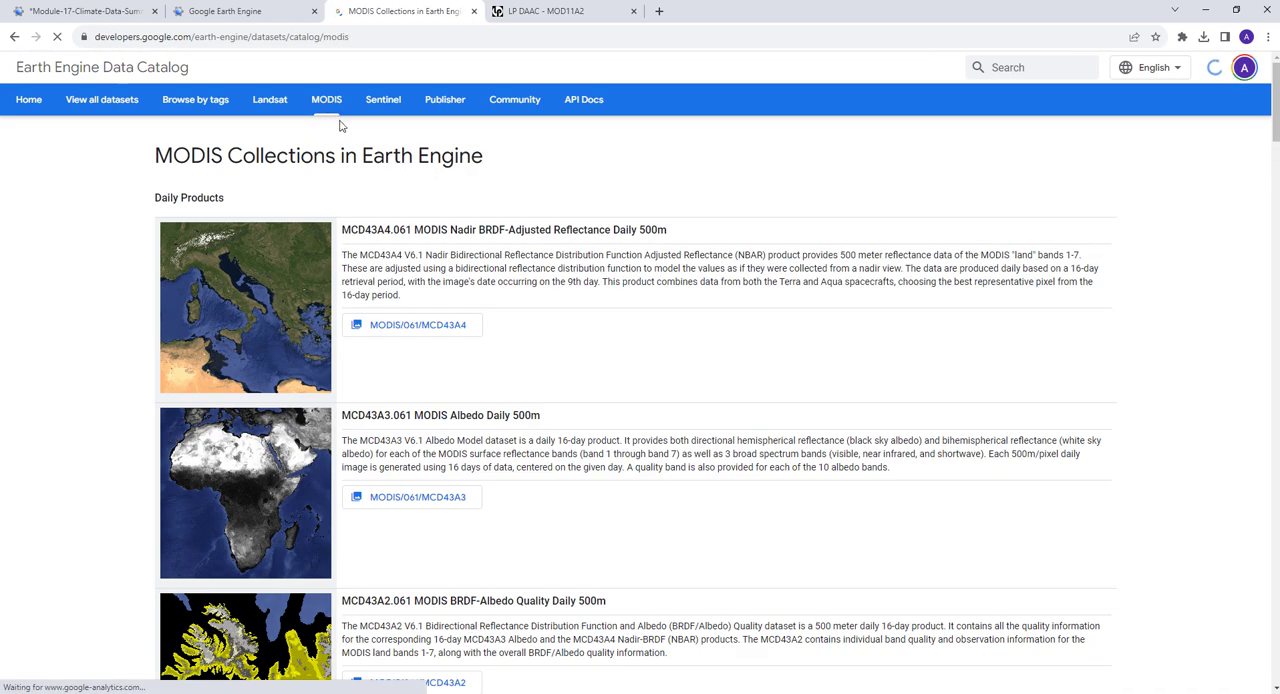
{"action": "scroll", "scroll_direction": "down", "scroll_amount": 3}
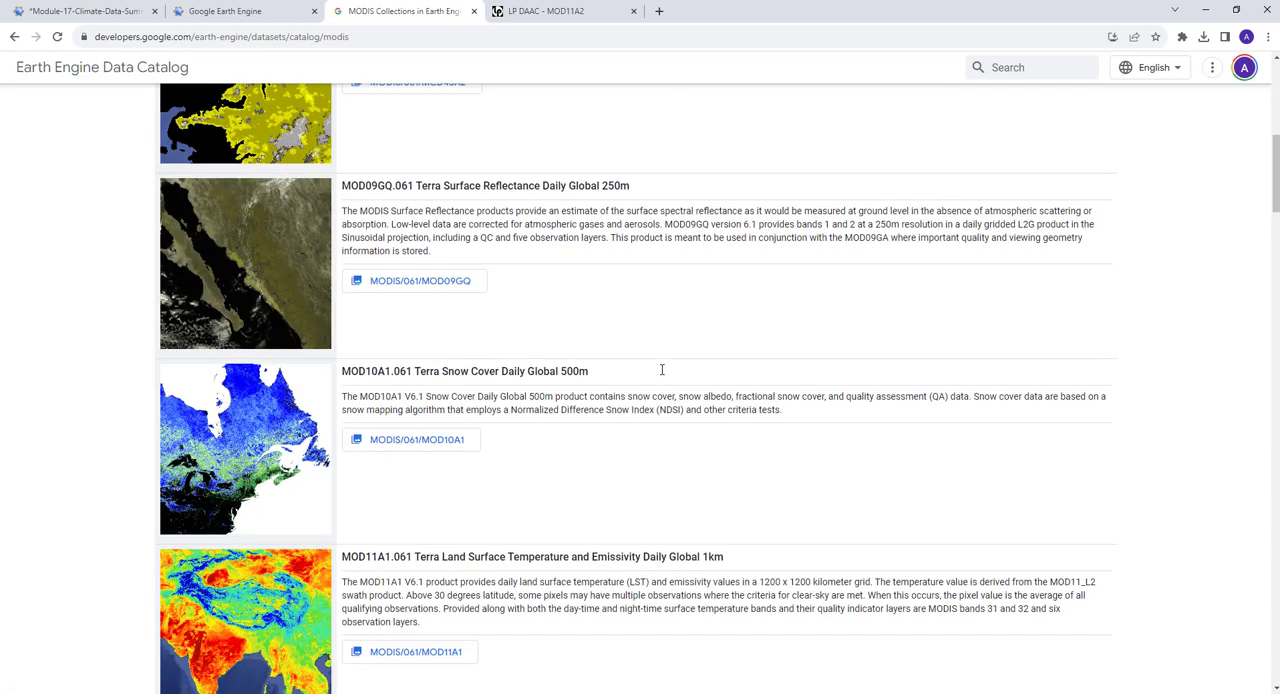
{"action": "scroll", "scroll_direction": "down", "scroll_amount": 3}
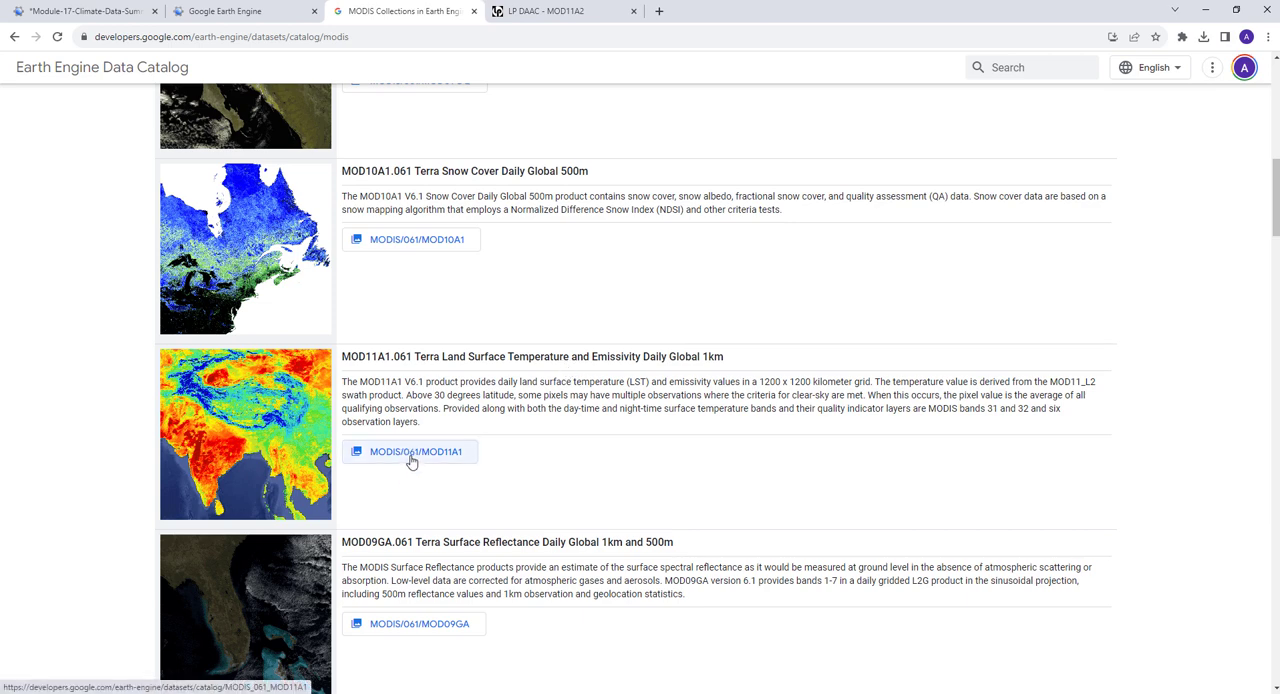
{"action": "mouse_move", "coordinate": [455, 460]}
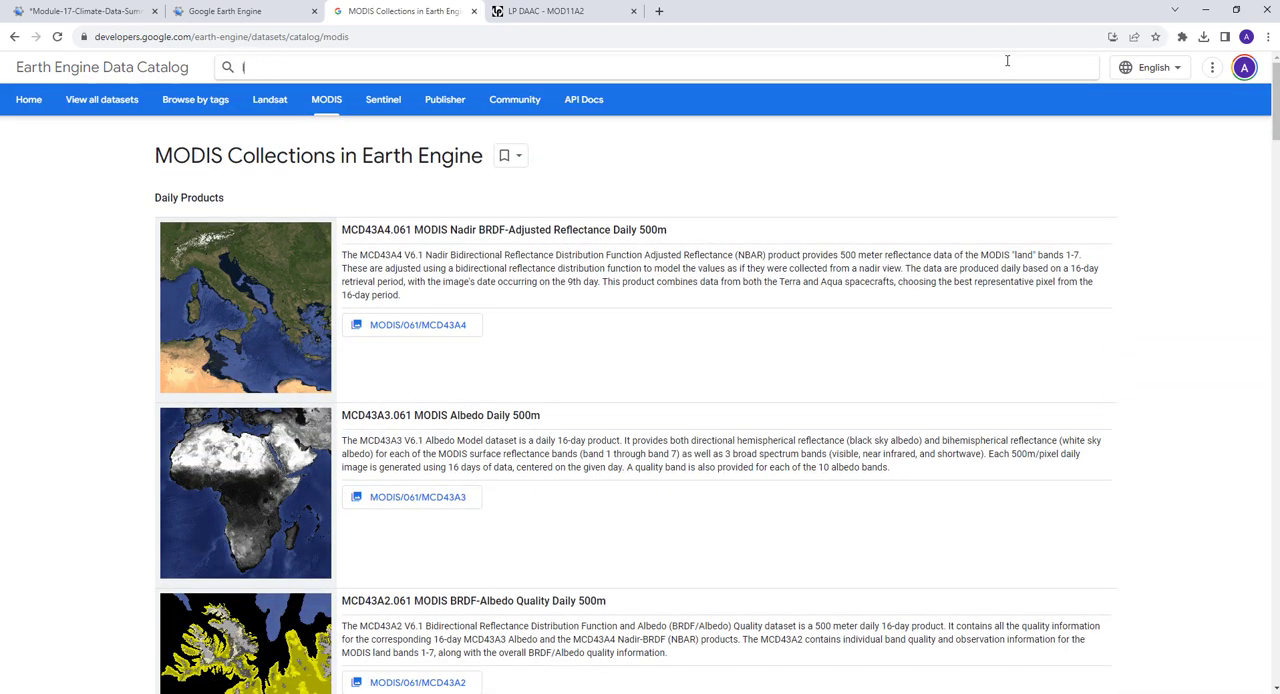
Search 'lst modis' and open the MOD11A2.061 Terra 8-day LST dataset page.
{"action": "type", "text": "lst modis"}
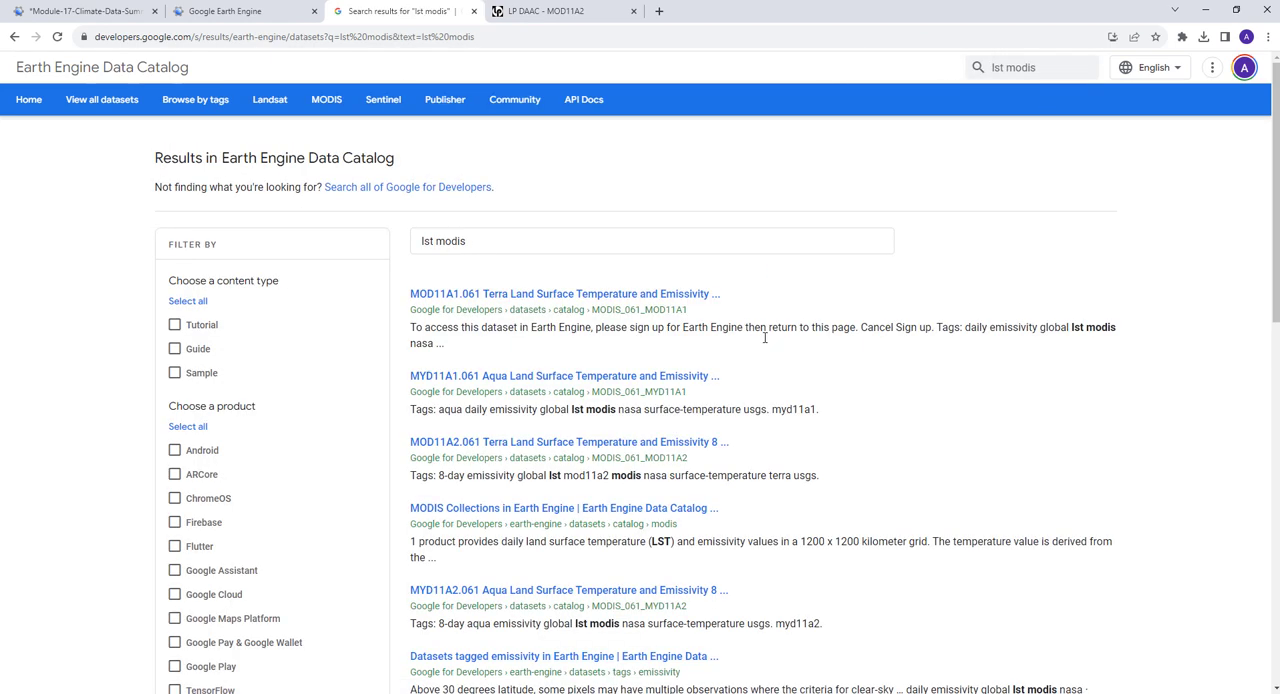
{"action": "scroll", "scroll_direction": "down", "scroll_amount": 3}
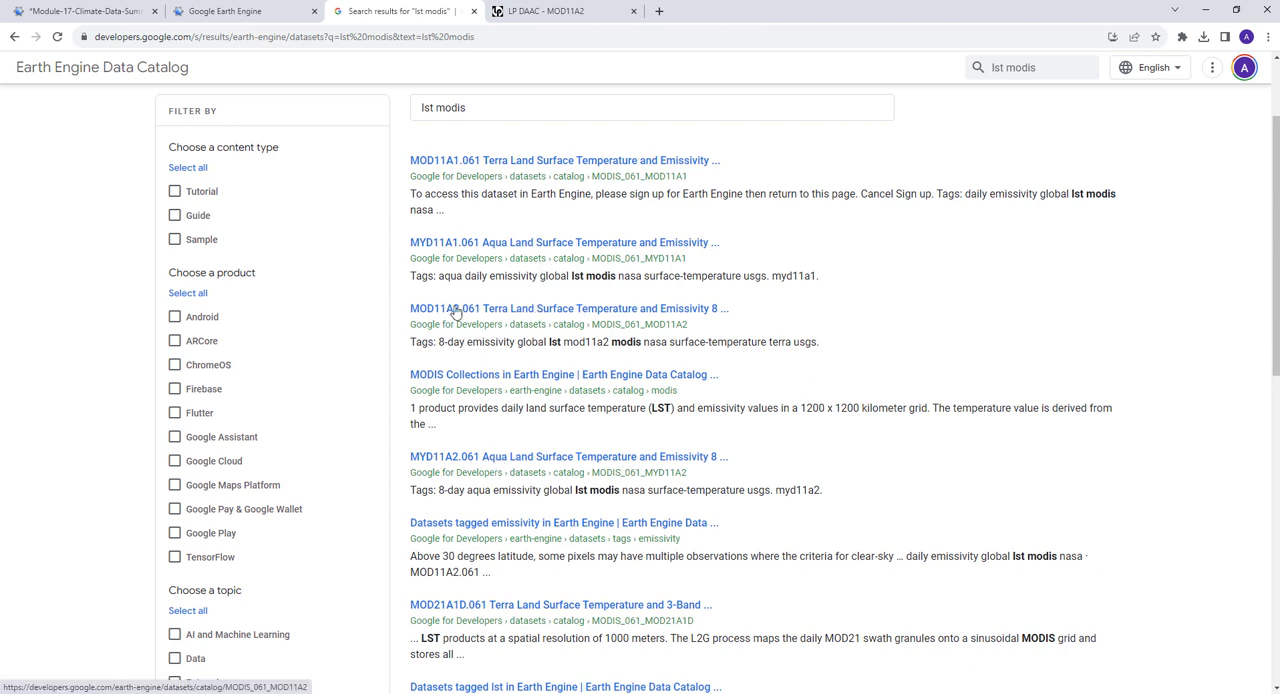
{"action": "left_click", "coordinate": [565, 308]}
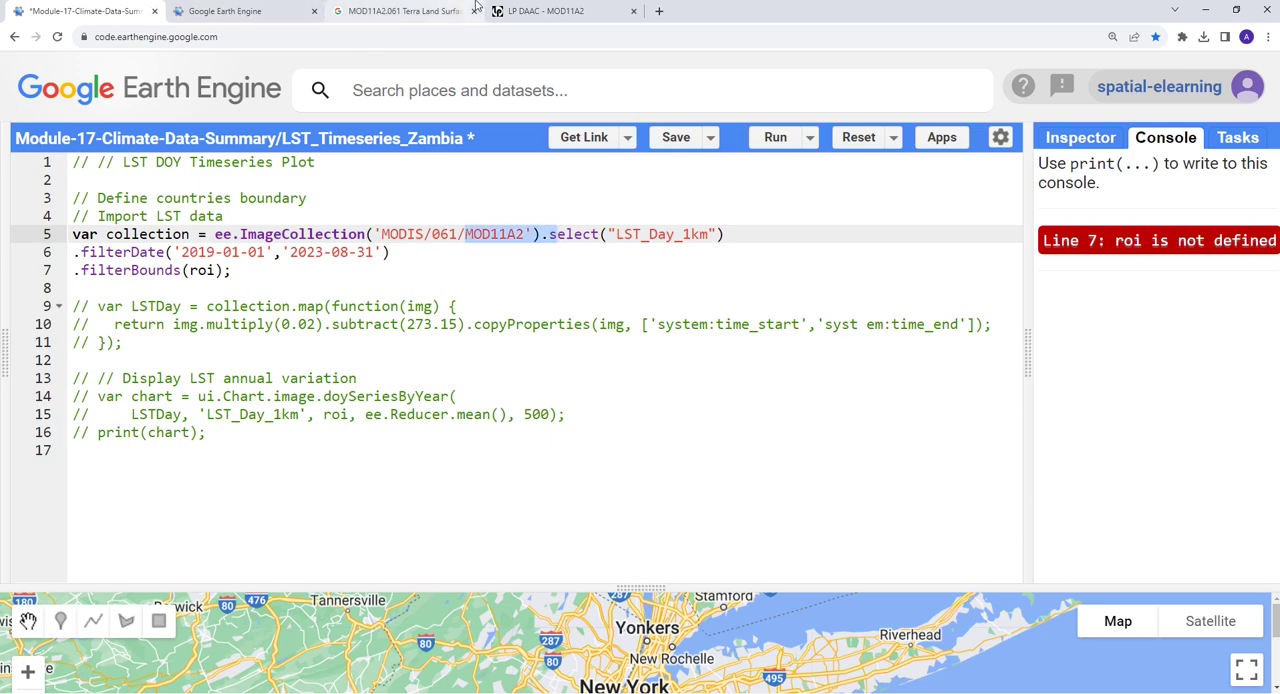
{"action": "left_click", "coordinate": [400, 11]}
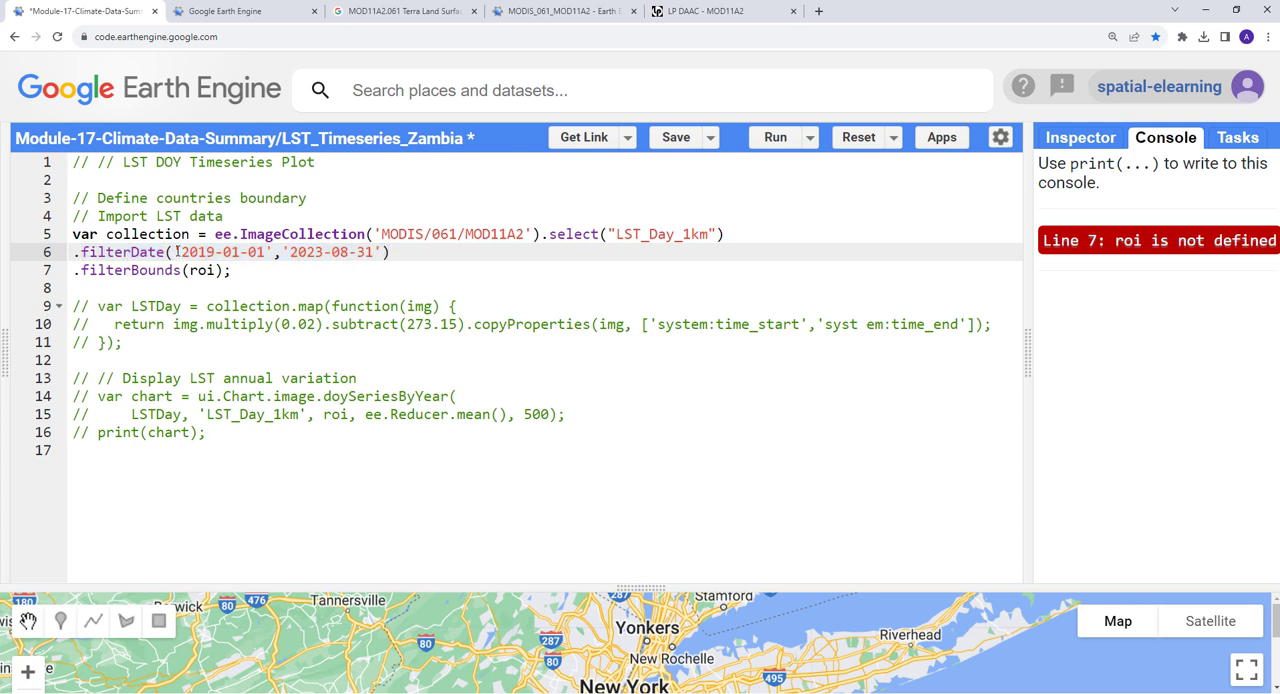
Move to the empty line below the collection code and enlarge the map panel over the code area.
{"action": "double_click", "coordinate": [223, 252]}
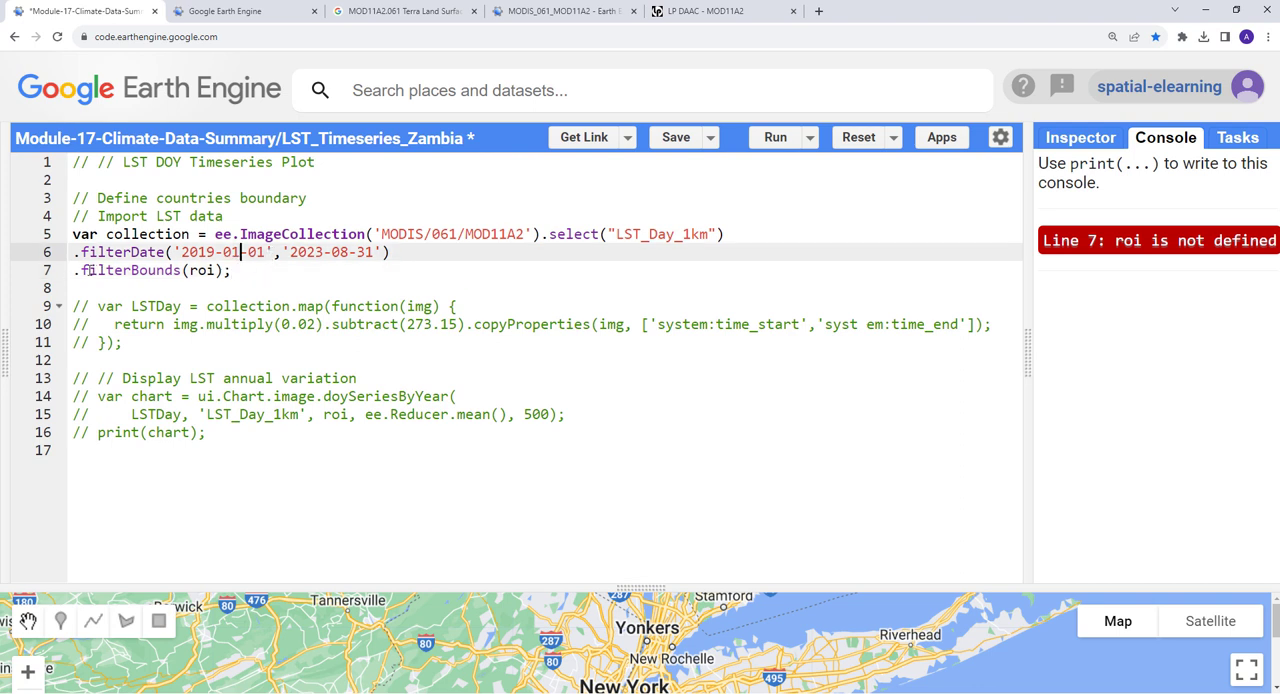
{"action": "left_click", "coordinate": [227, 558]}
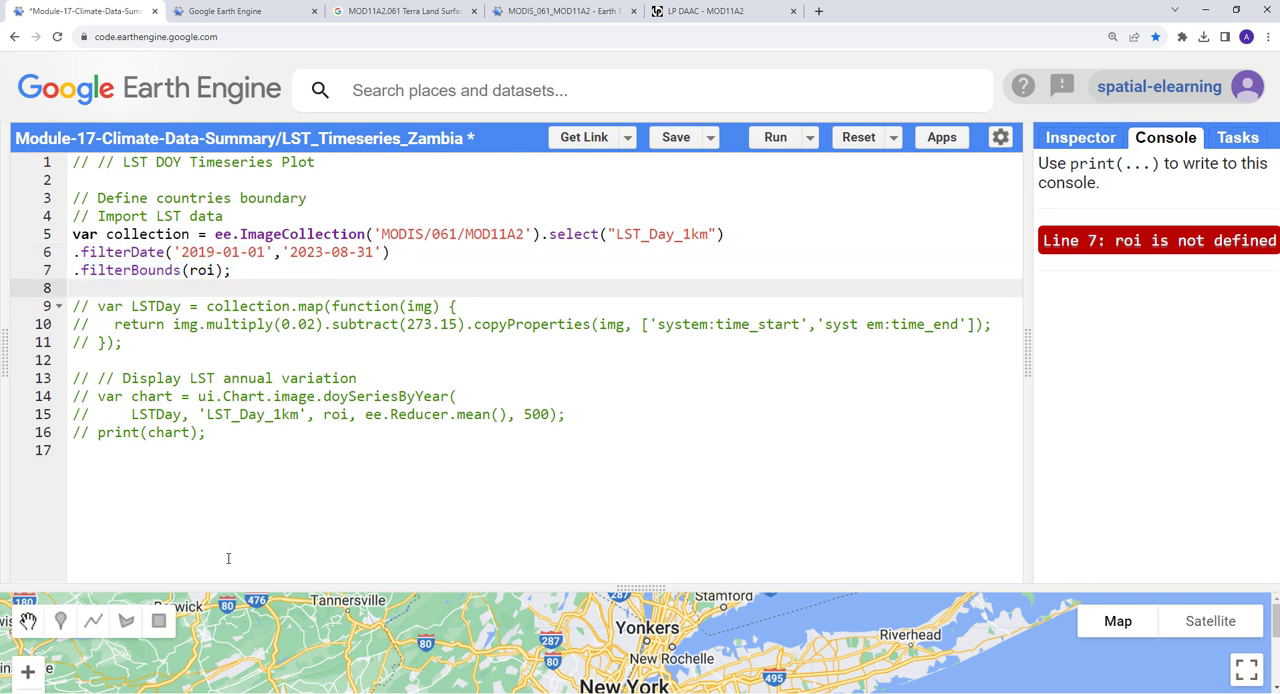
{"action": "left_click_drag", "start_coordinate": [640, 588], "coordinate": [640, 312]}
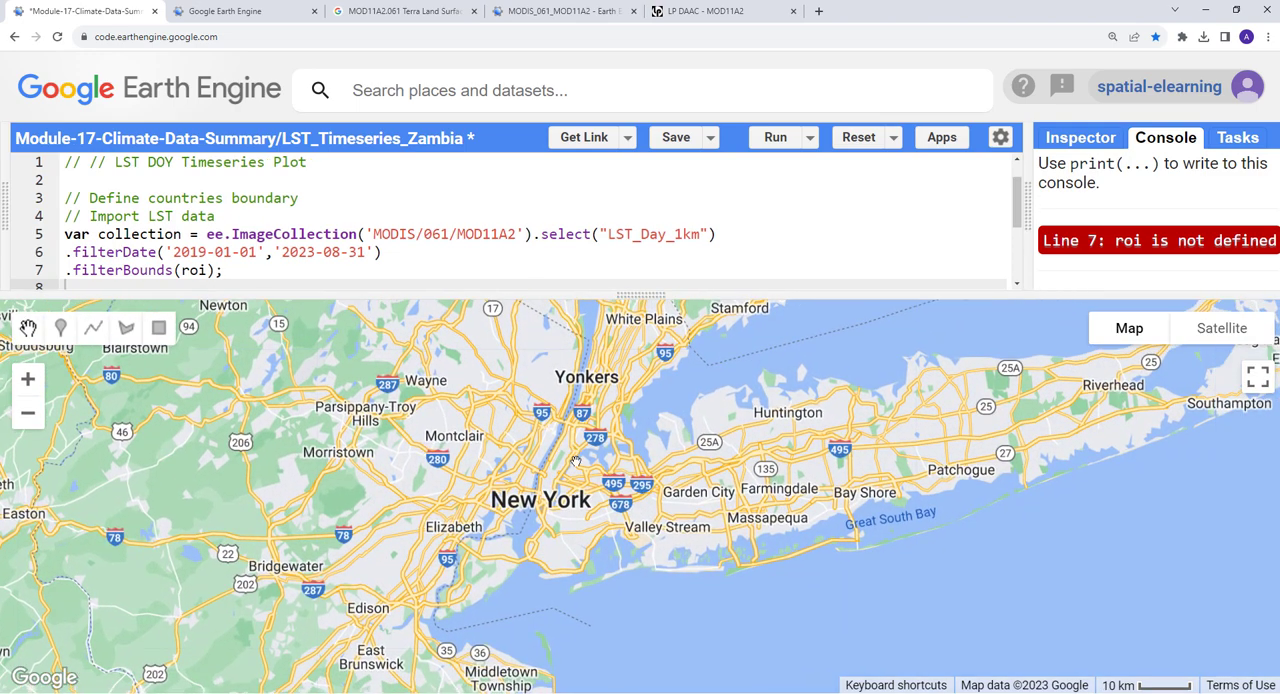
Draw a rectangle geometry covering New York City on the map.
{"action": "scroll", "scroll_direction": "down", "scroll_amount": 3}
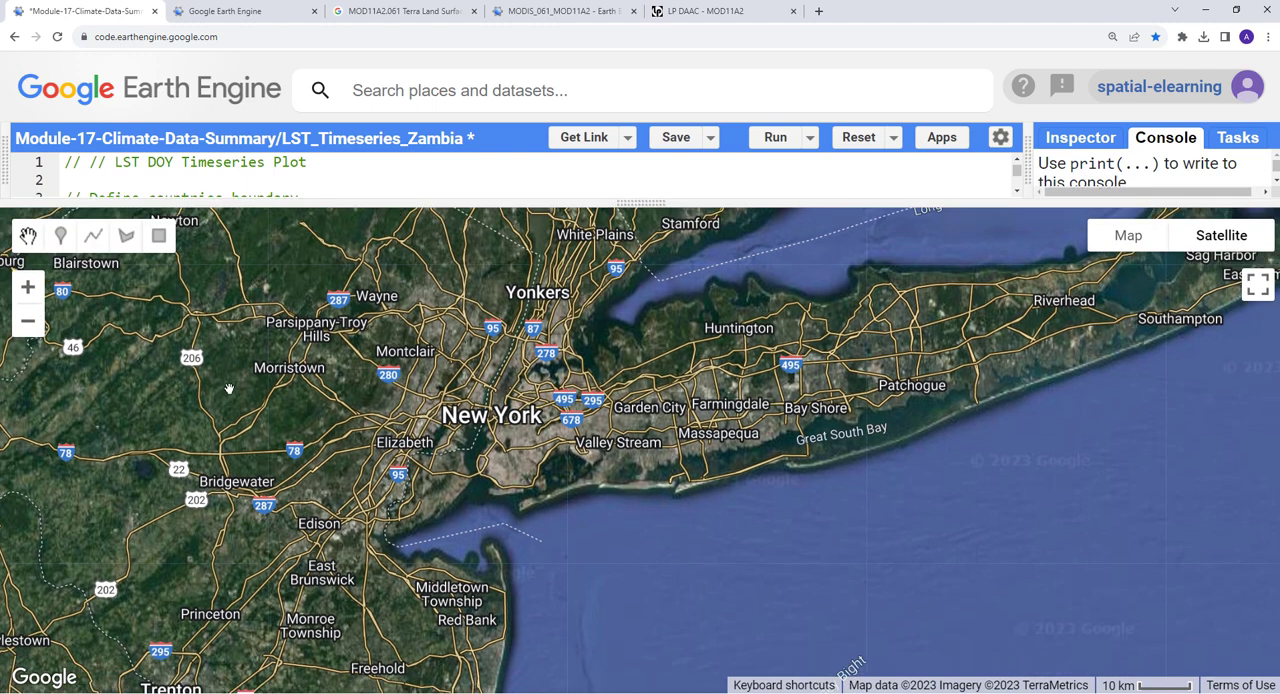
{"action": "mouse_move", "coordinate": [169, 283]}
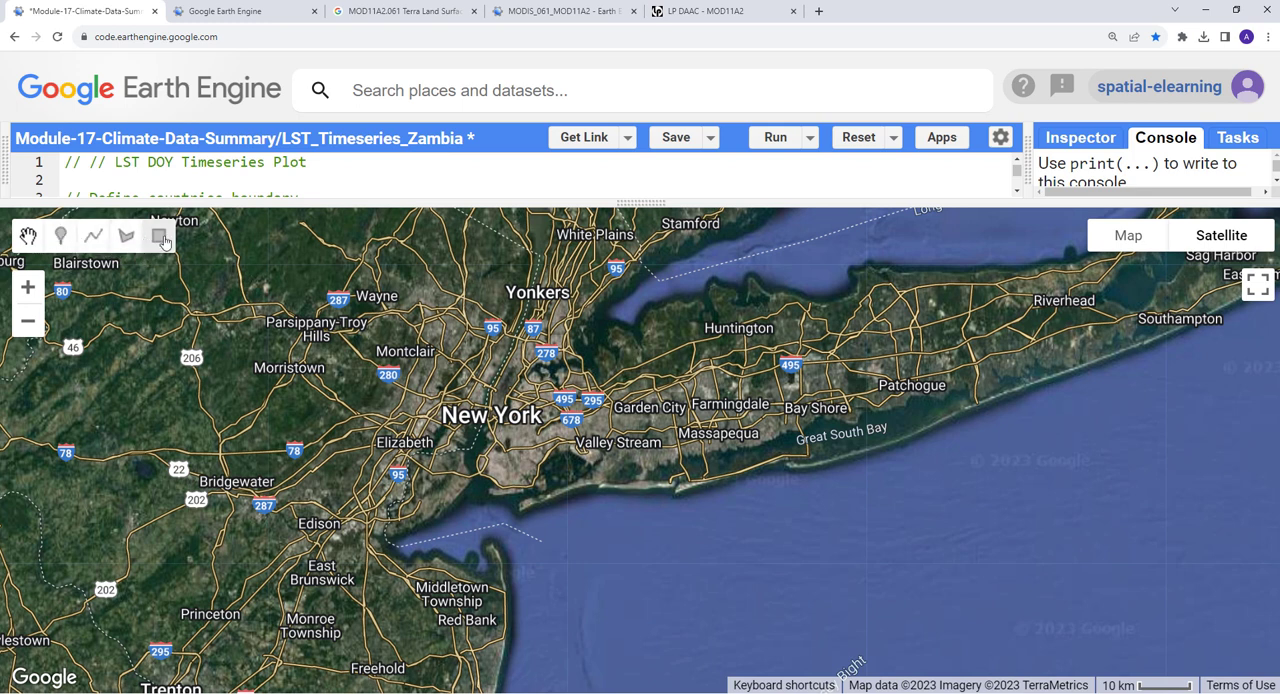
{"action": "mouse_move", "coordinate": [161, 238]}
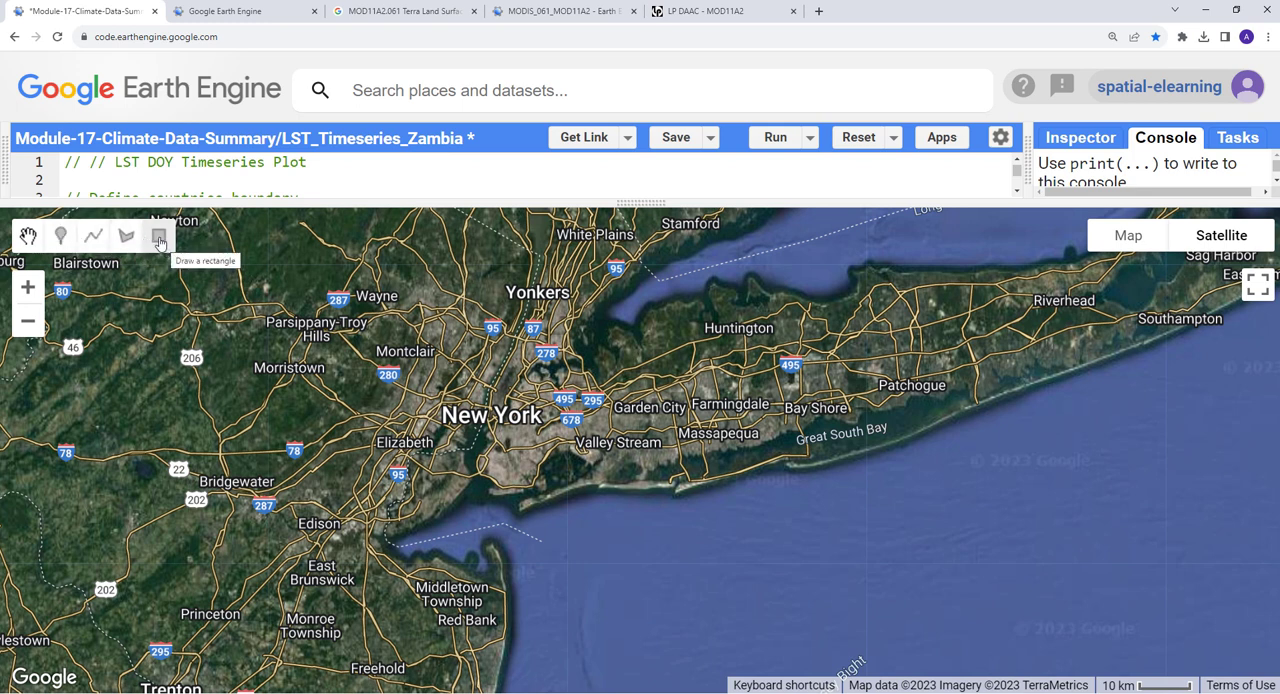
{"action": "left_click", "coordinate": [158, 237]}
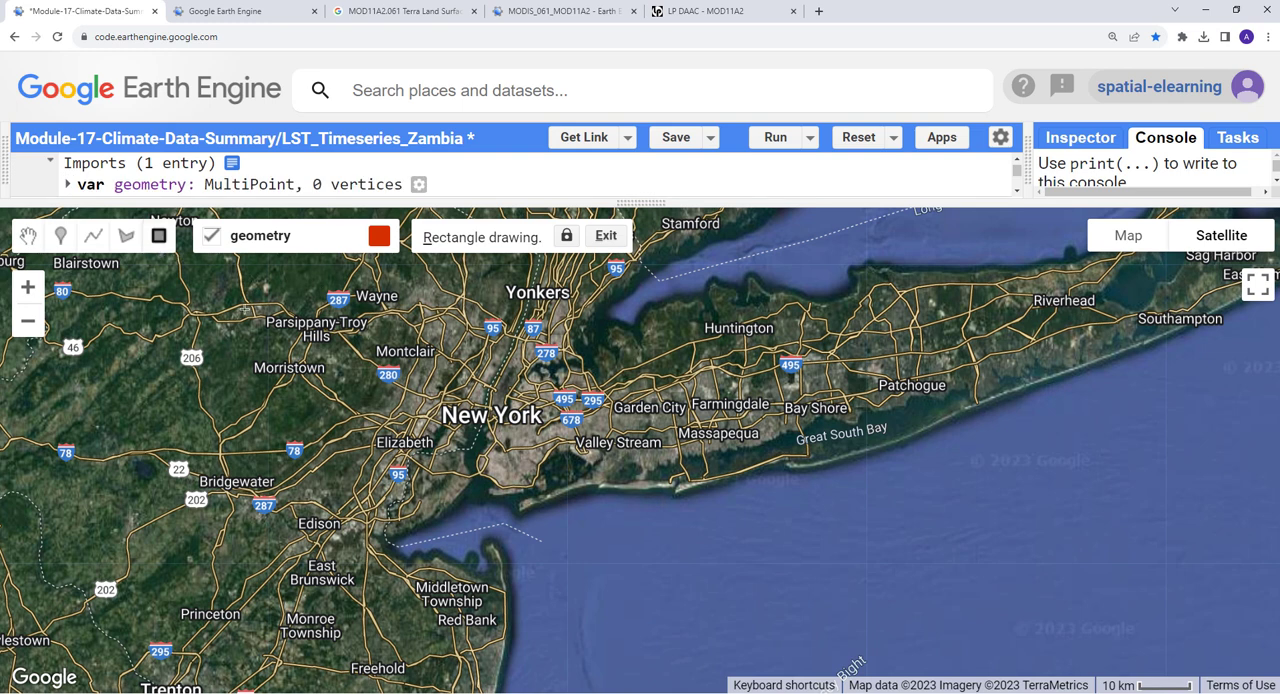
{"action": "left_click_drag", "start_coordinate": [257, 281], "coordinate": [543, 518]}
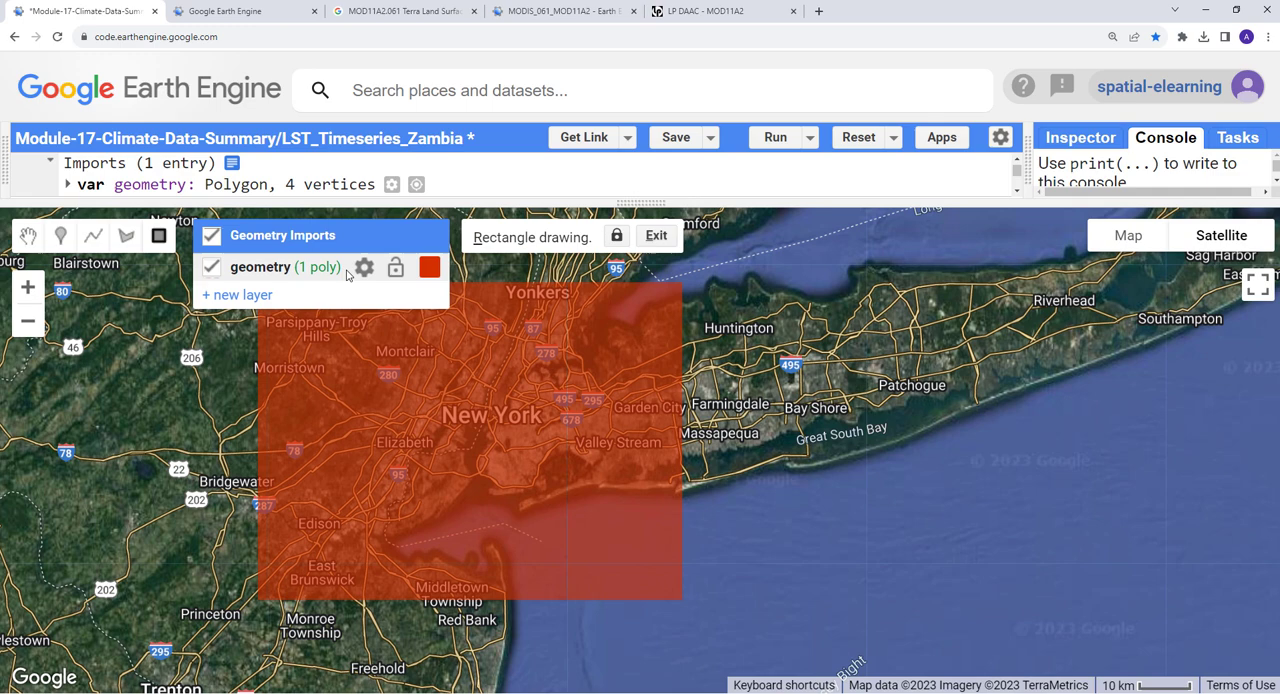
Rename the drawn geometry import to 'roi' in its settings and confirm.
{"action": "left_click", "coordinate": [369, 267]}
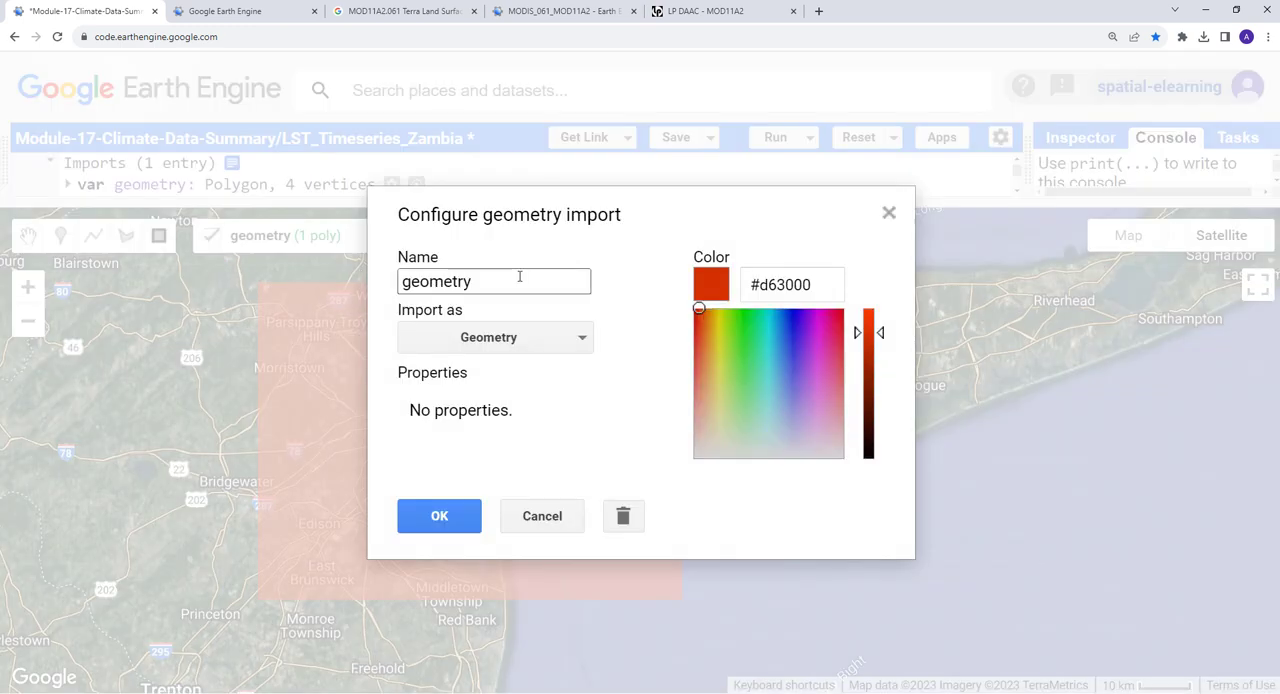
{"action": "type", "text": "roi"}
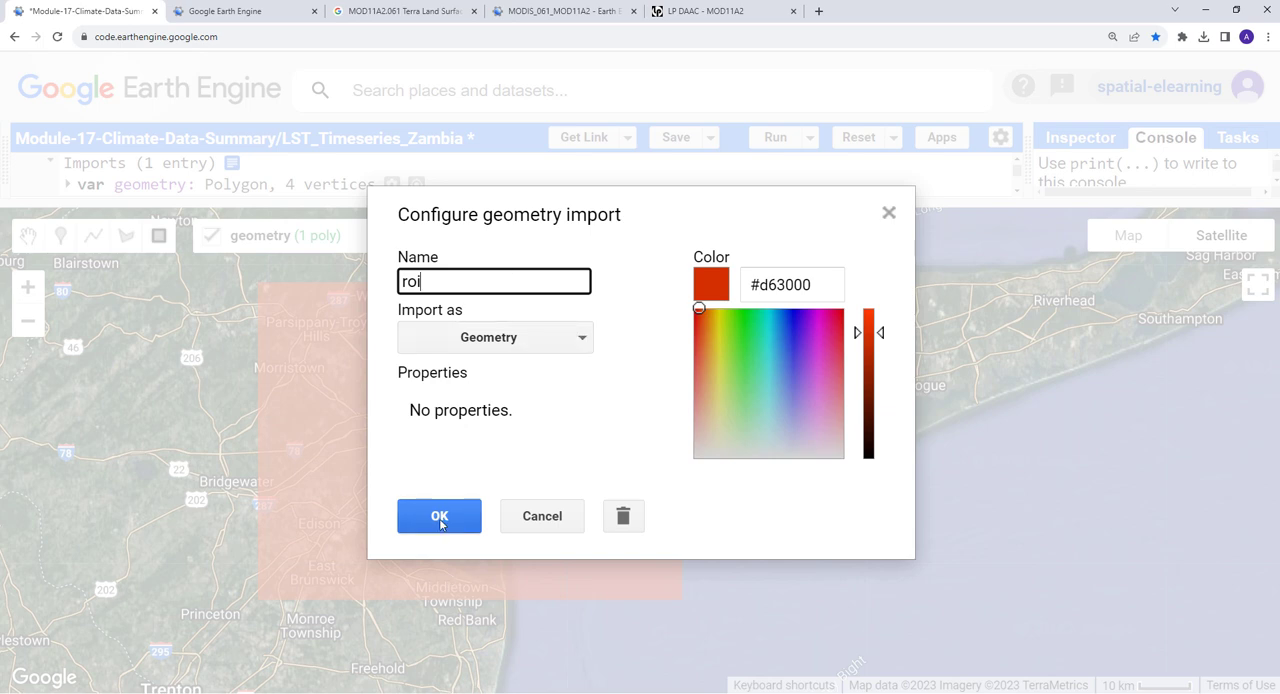
{"action": "left_click", "coordinate": [439, 515]}
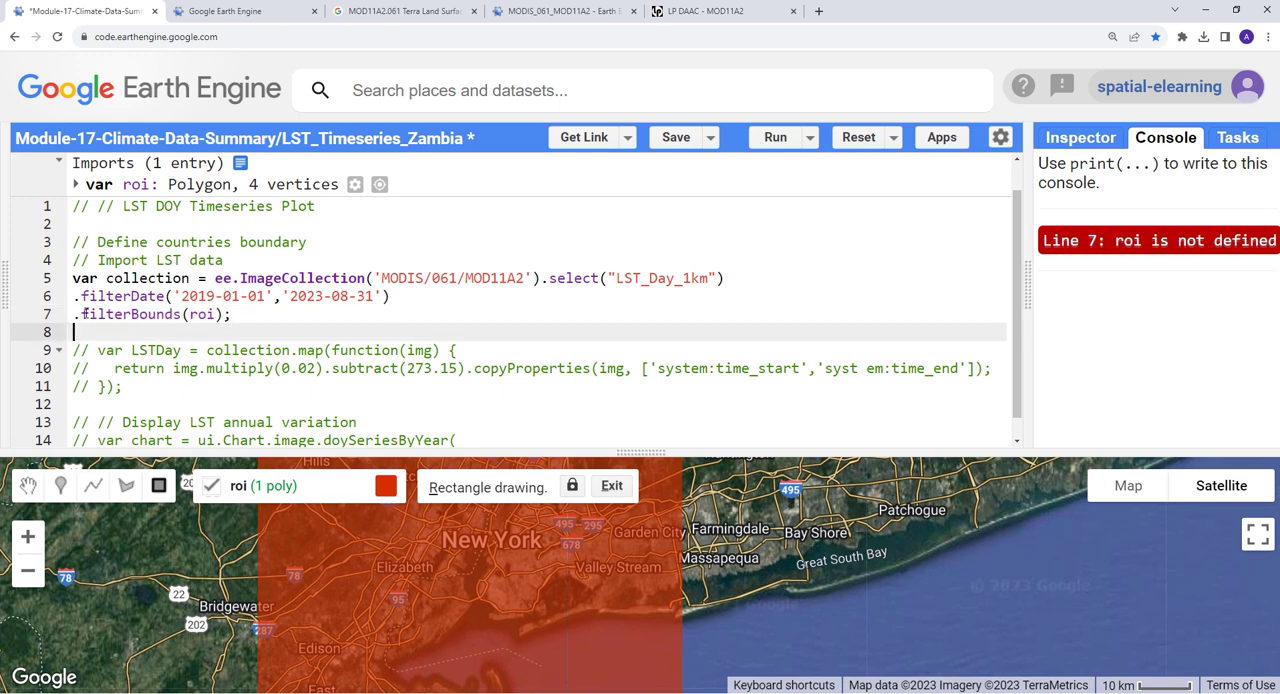
Switch the basemap under the roi rectangle from Satellite to Map.
{"action": "double_click", "coordinate": [130, 314]}
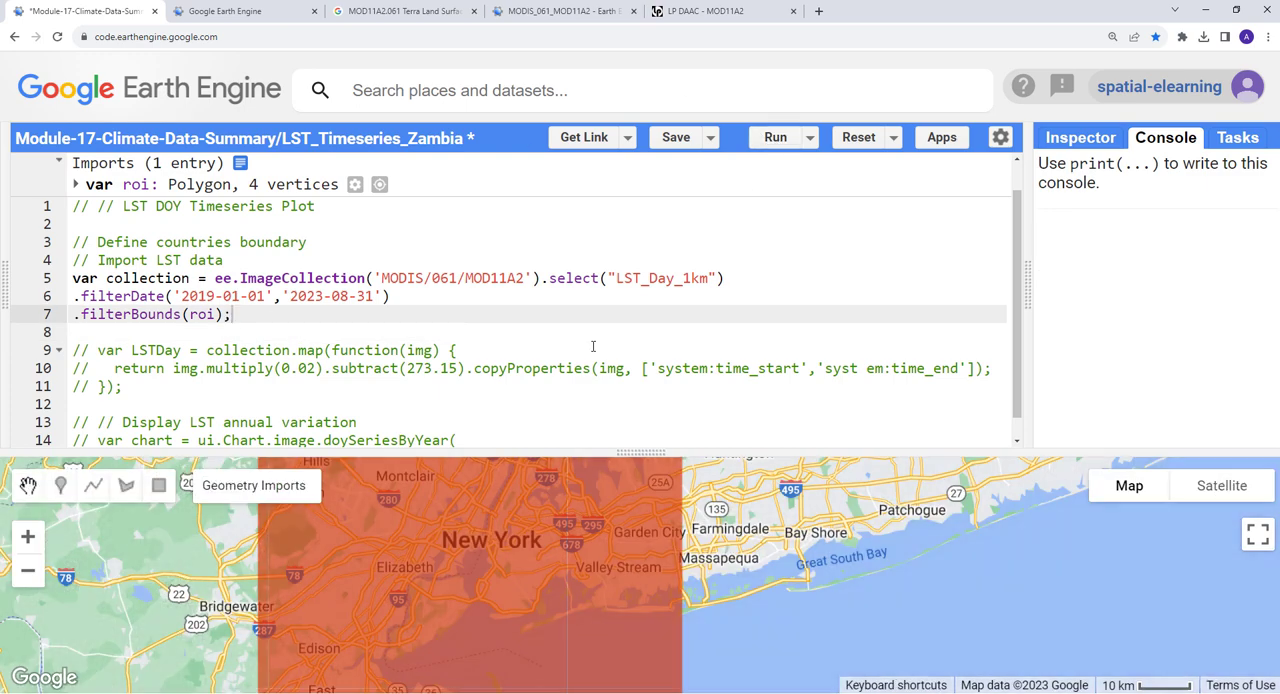
{"action": "mouse_move", "coordinate": [324, 311]}
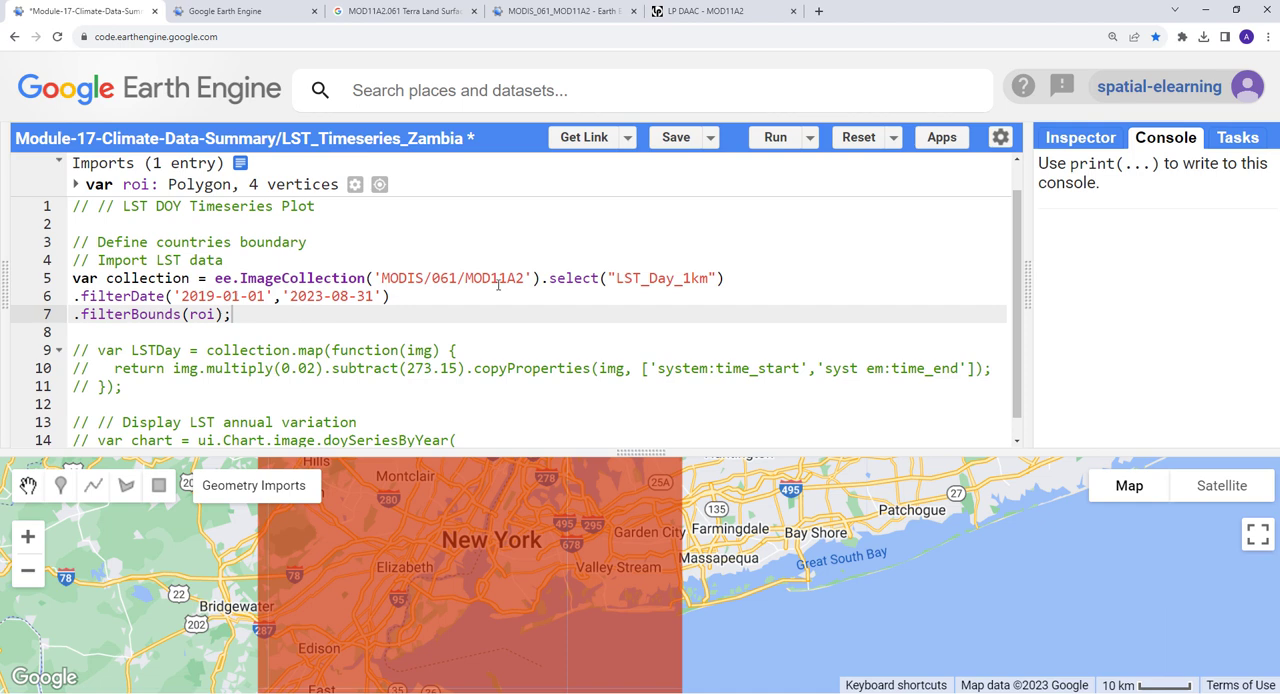
{"action": "mouse_move", "coordinate": [535, 289]}
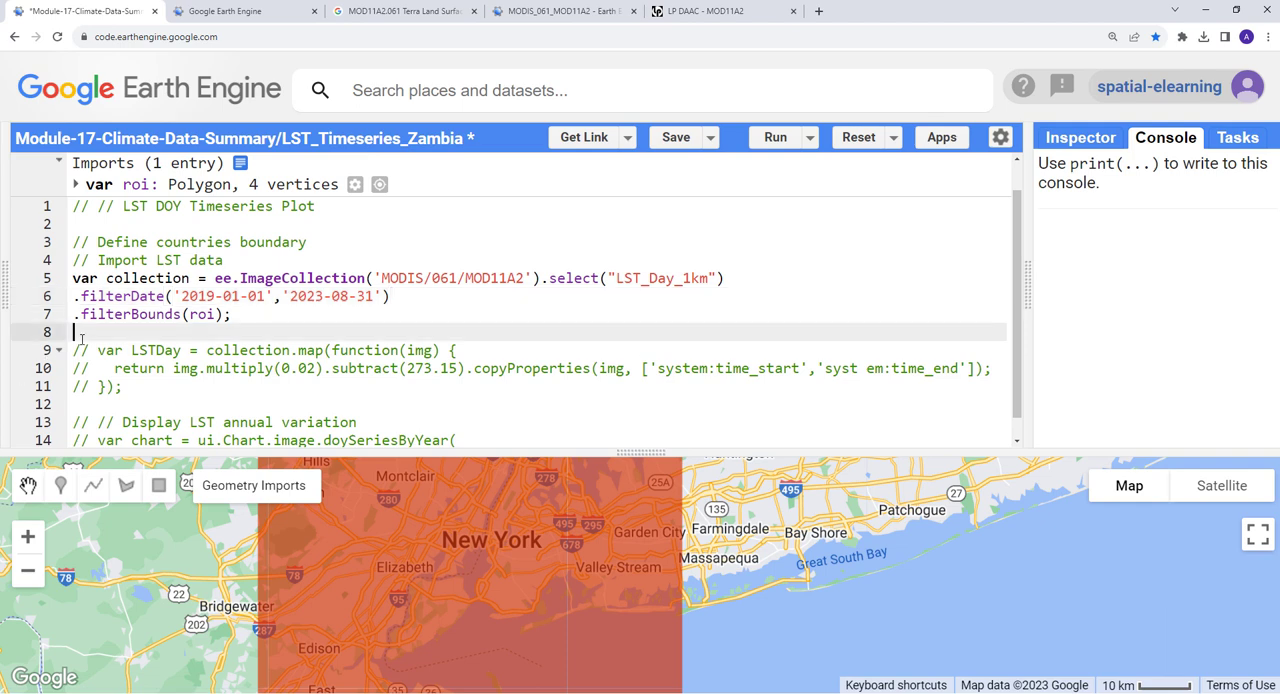
Uncomment the LSTDay function scaling each image by 0.02 minus 273.15 and review its parts.
{"action": "left_click_drag", "start_coordinate": [75, 332], "coordinate": [120, 386]}
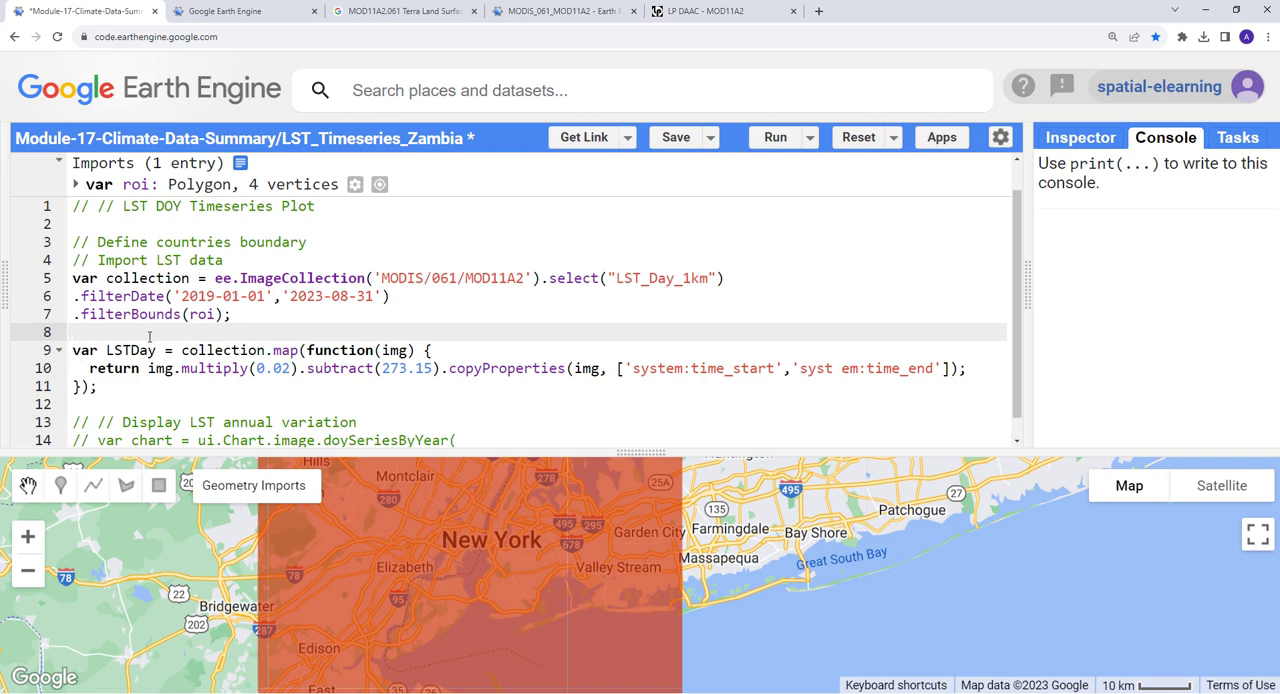
{"action": "double_click", "coordinate": [144, 278]}
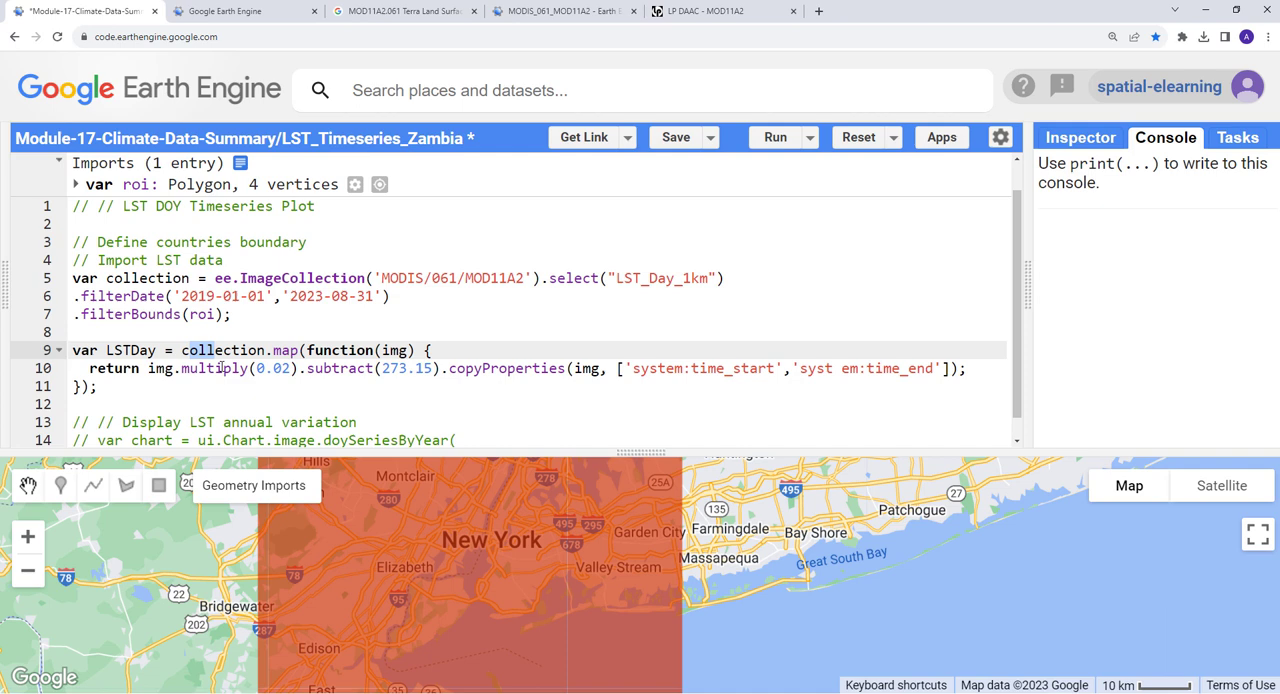
{"action": "double_click", "coordinate": [285, 350]}
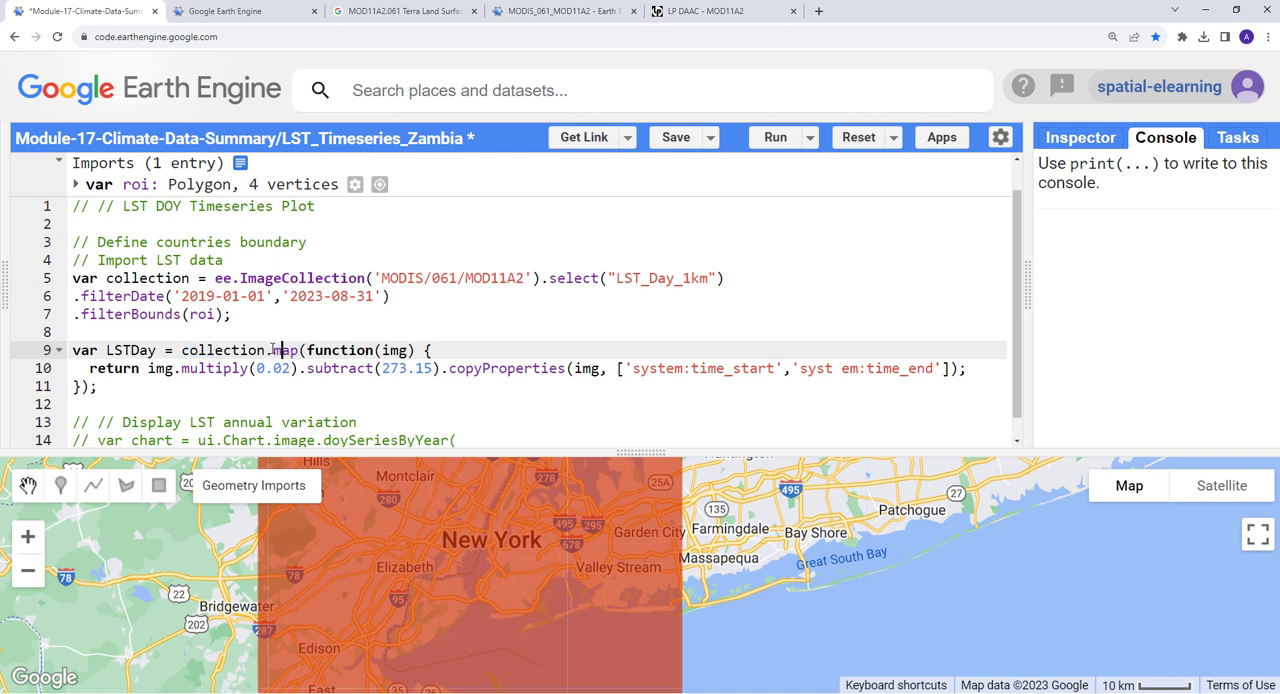
{"action": "double_click", "coordinate": [283, 350]}
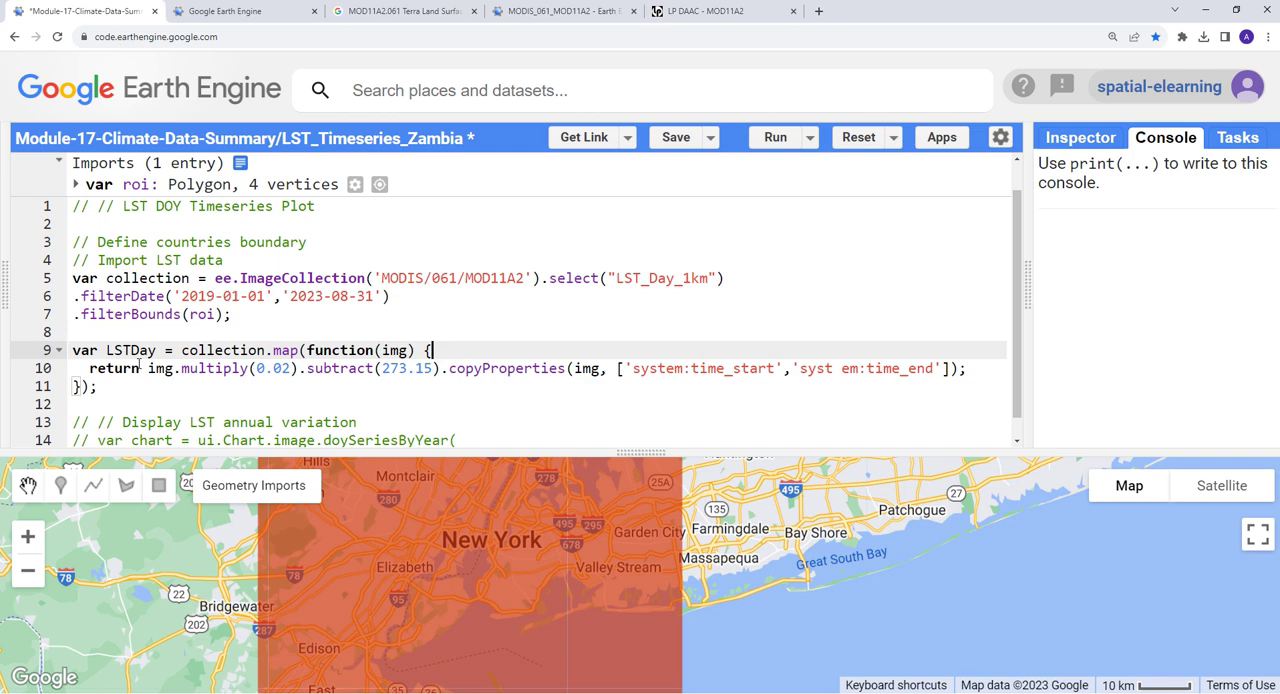
{"action": "double_click", "coordinate": [161, 368]}
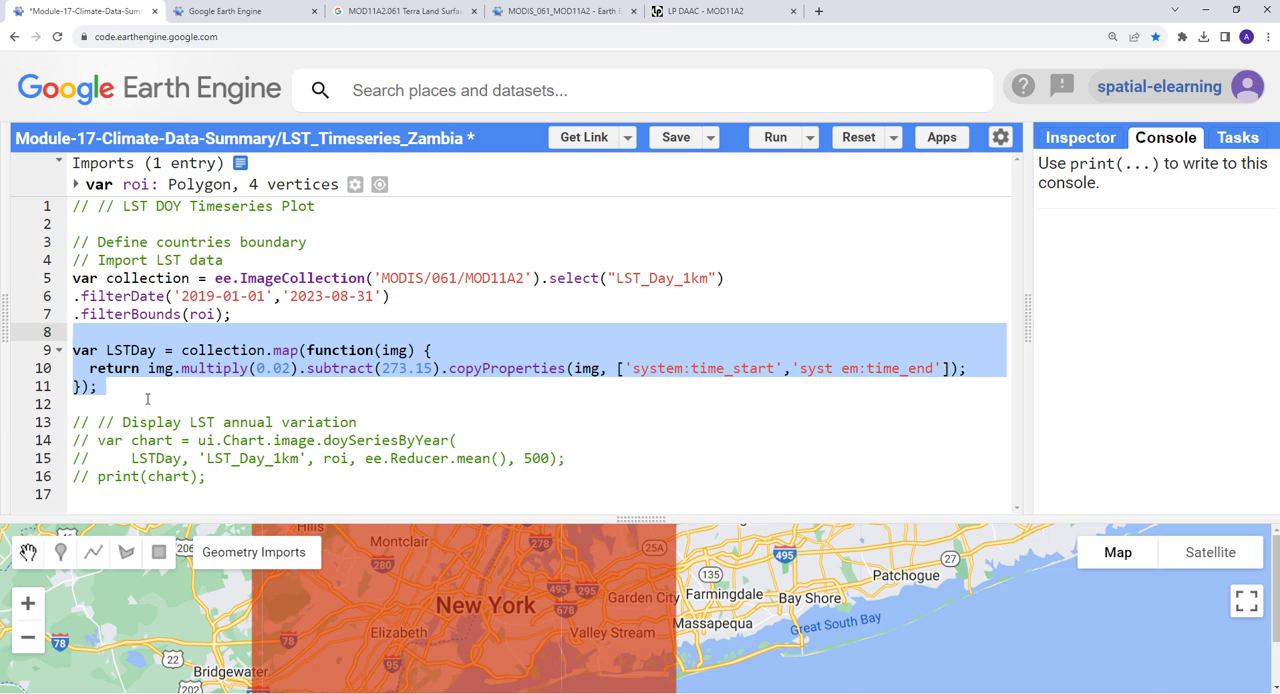
Uncomment the day-of-year chart code with scale 1000 and save the script.
{"action": "left_click", "coordinate": [146, 399]}
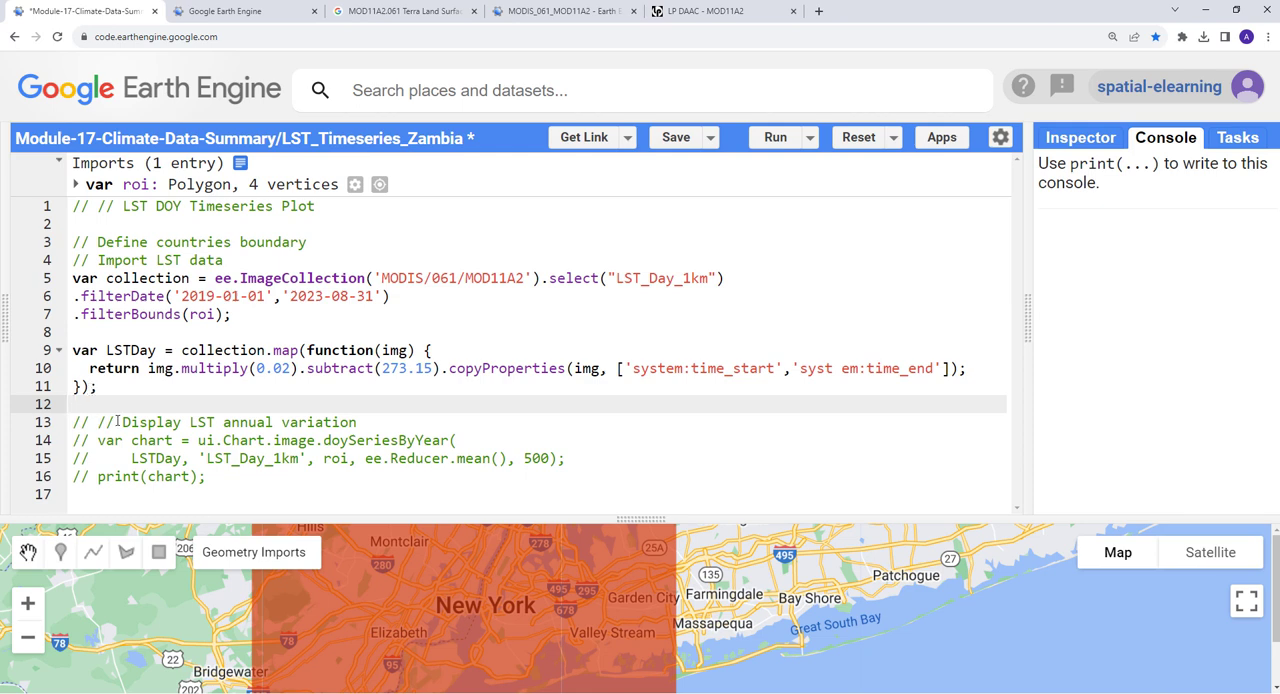
{"action": "left_click_drag", "start_coordinate": [113, 421], "coordinate": [204, 476]}
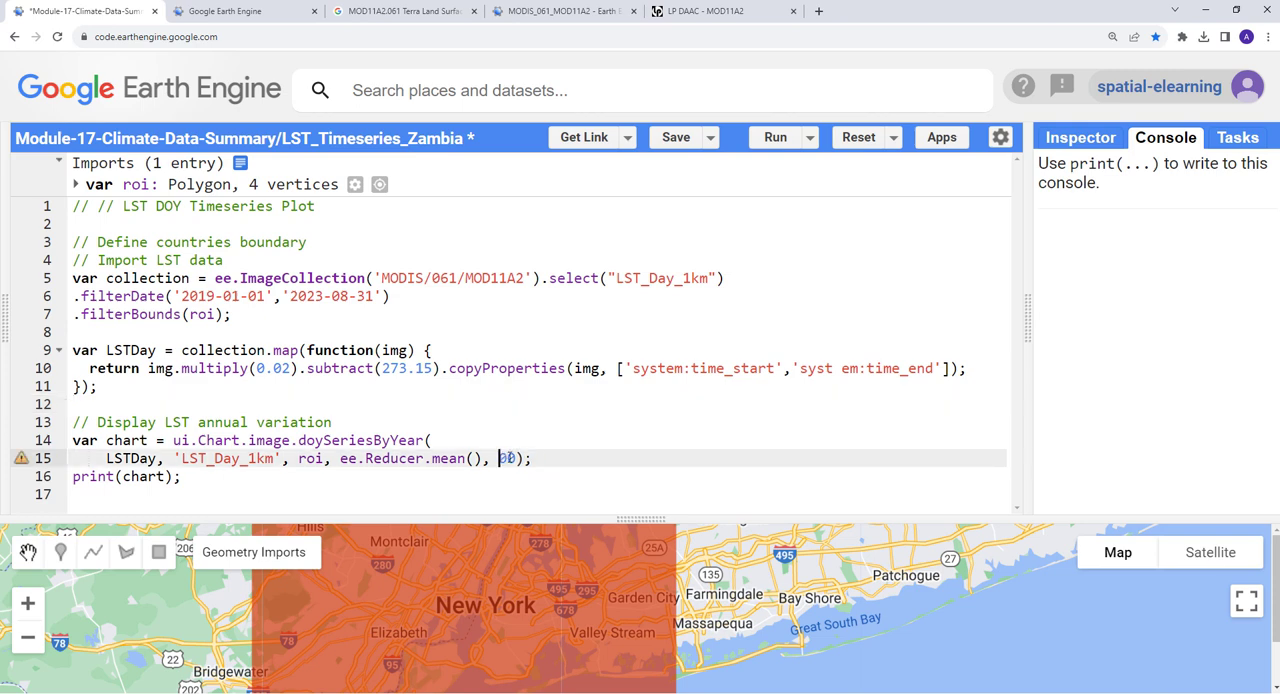
{"action": "type", "text": "1000"}
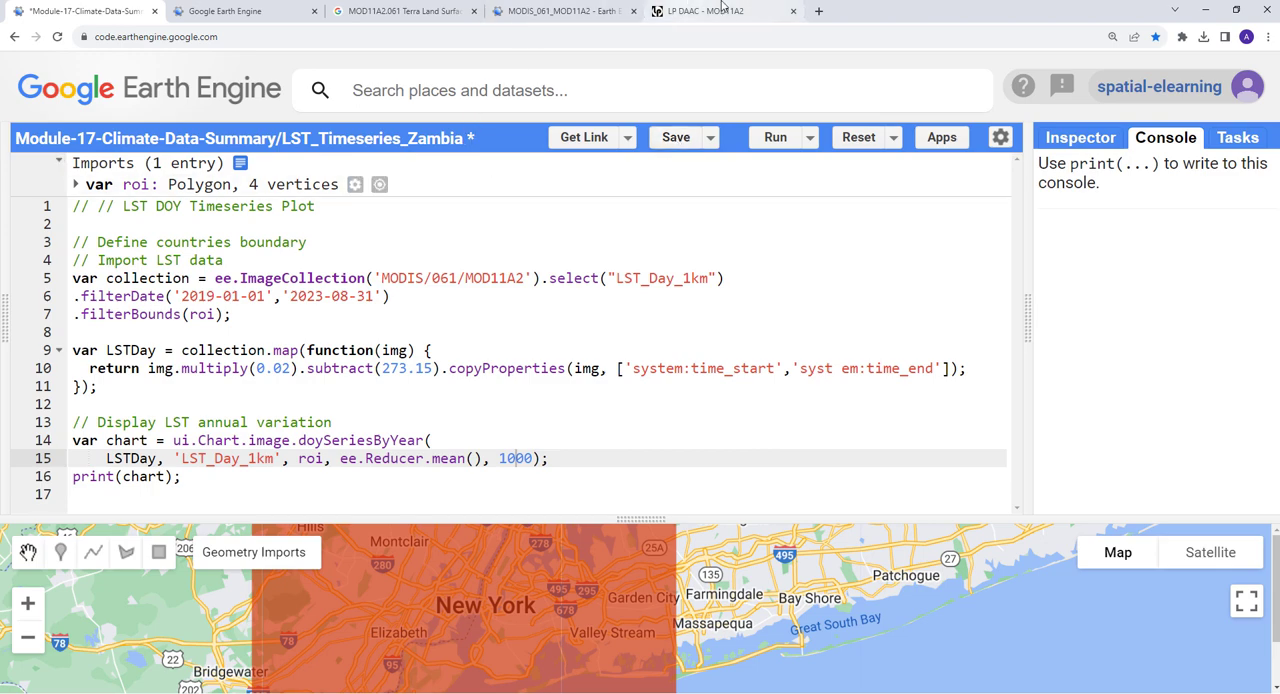
{"action": "left_click", "coordinate": [715, 11]}
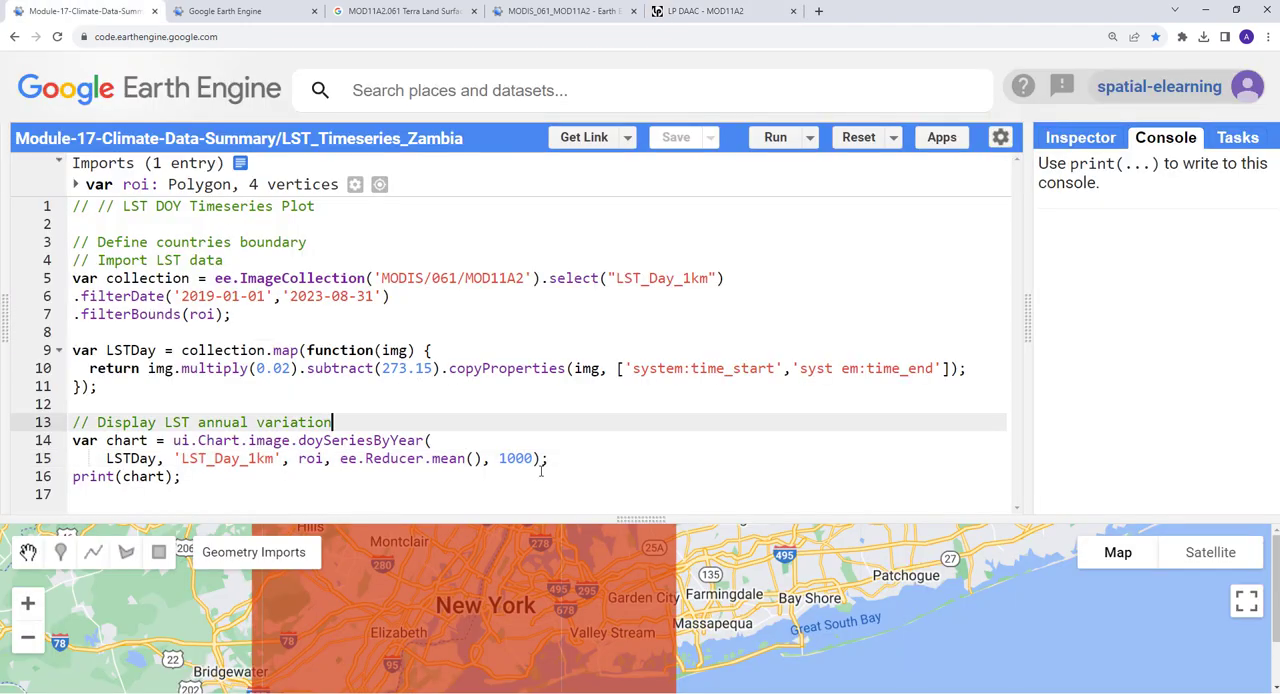
Join the doySeriesByYear chart call onto a single line.
{"action": "double_click", "coordinate": [514, 458]}
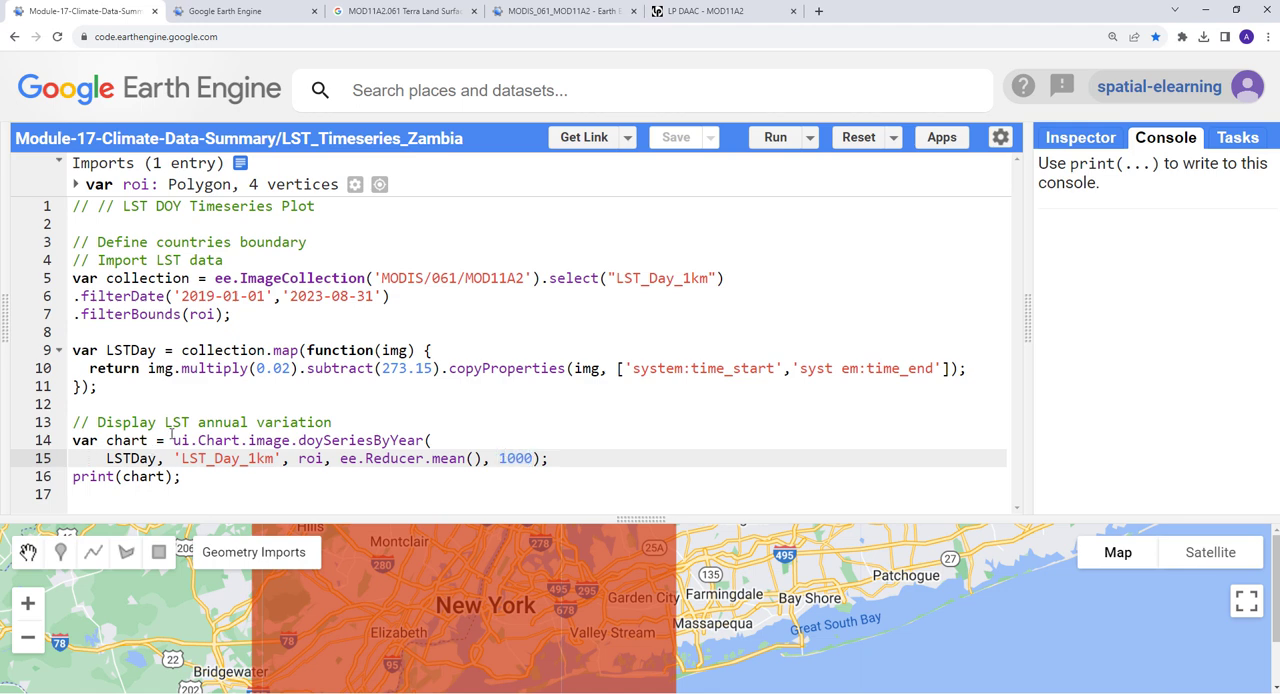
{"action": "double_click", "coordinate": [207, 440]}
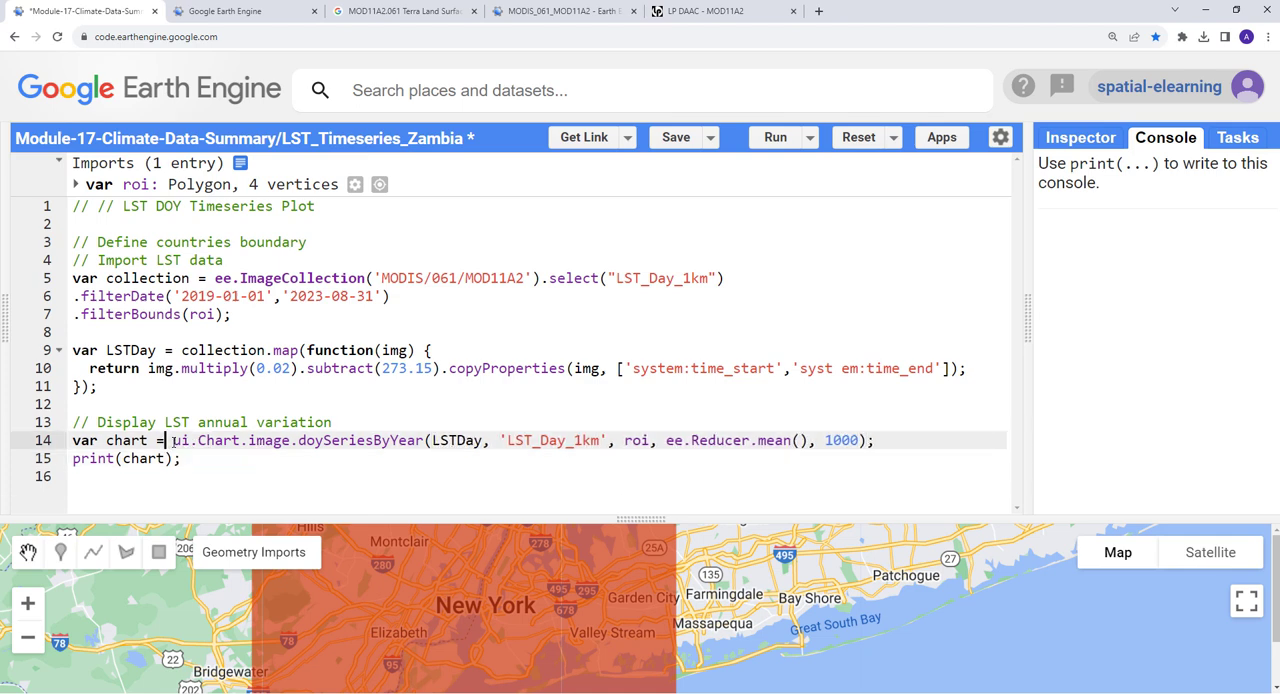
{"action": "left_click", "coordinate": [333, 422]}
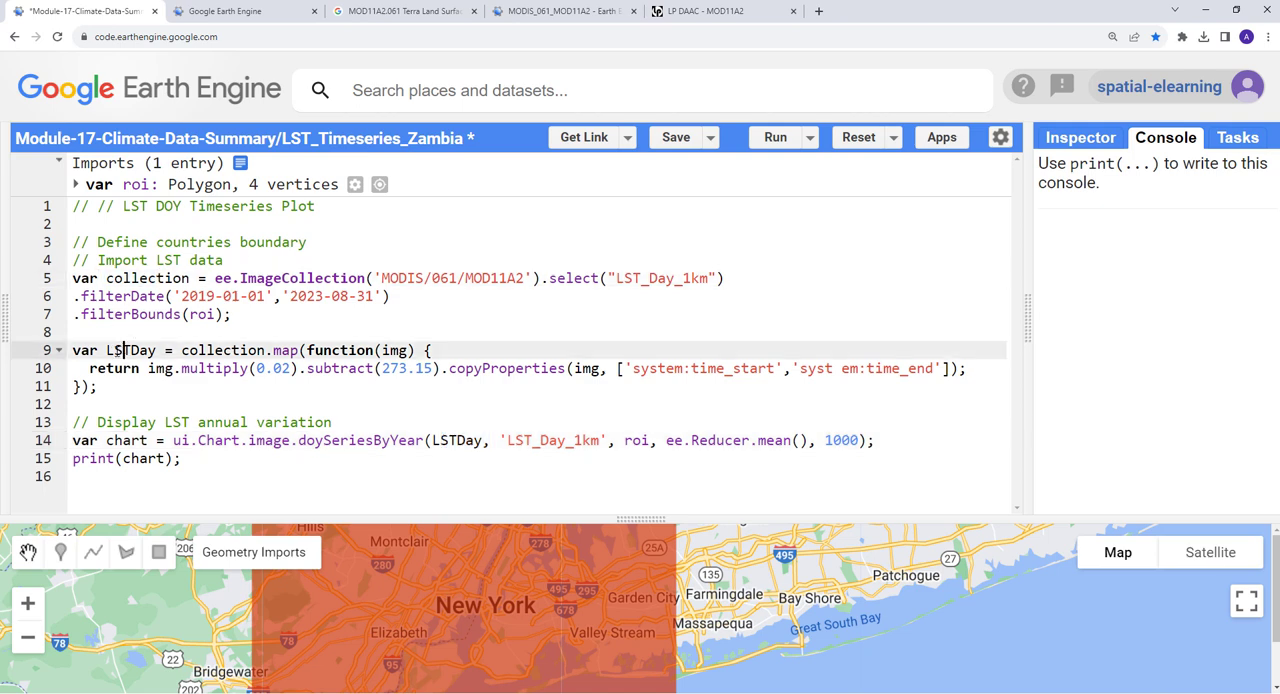
{"action": "double_click", "coordinate": [120, 350]}
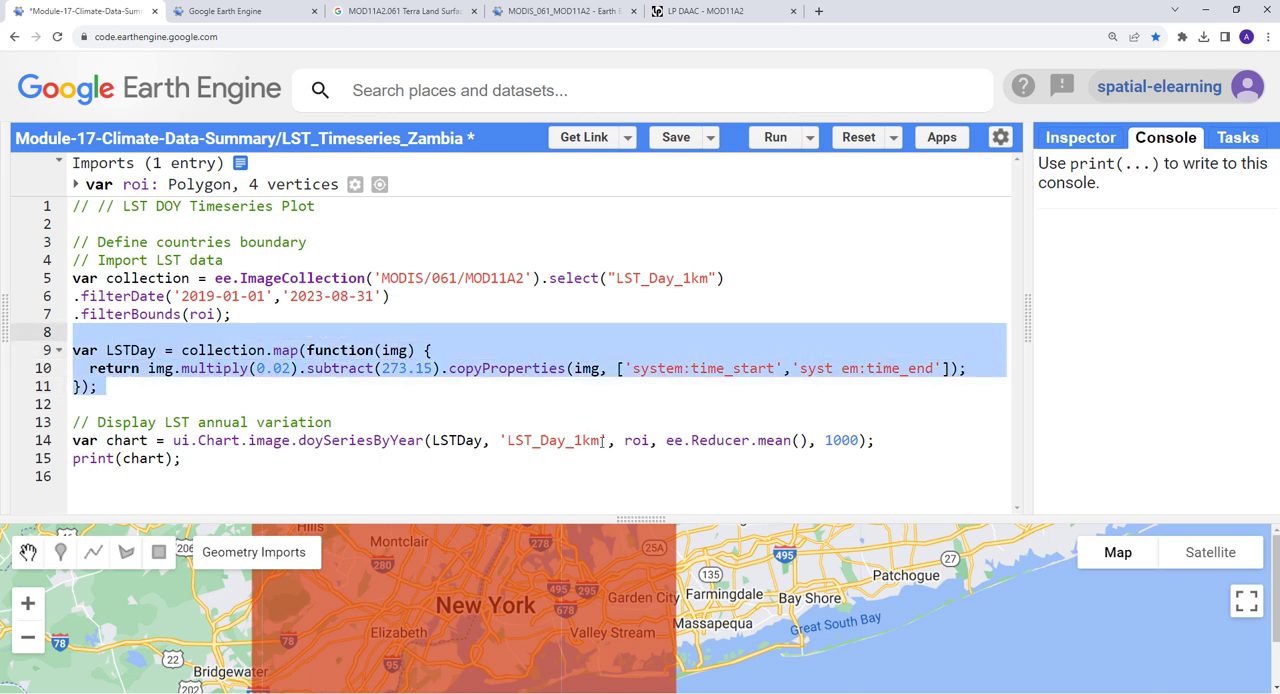
{"action": "double_click", "coordinate": [635, 440]}
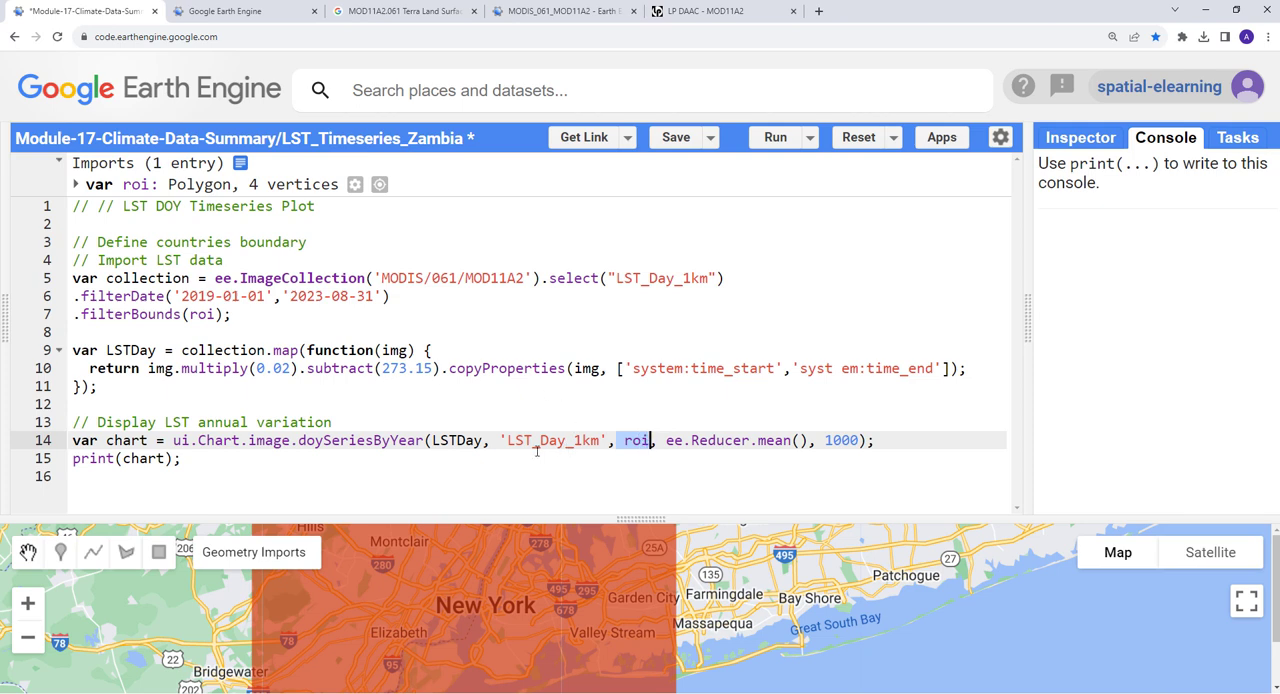
{"action": "mouse_move", "coordinate": [497, 468]}
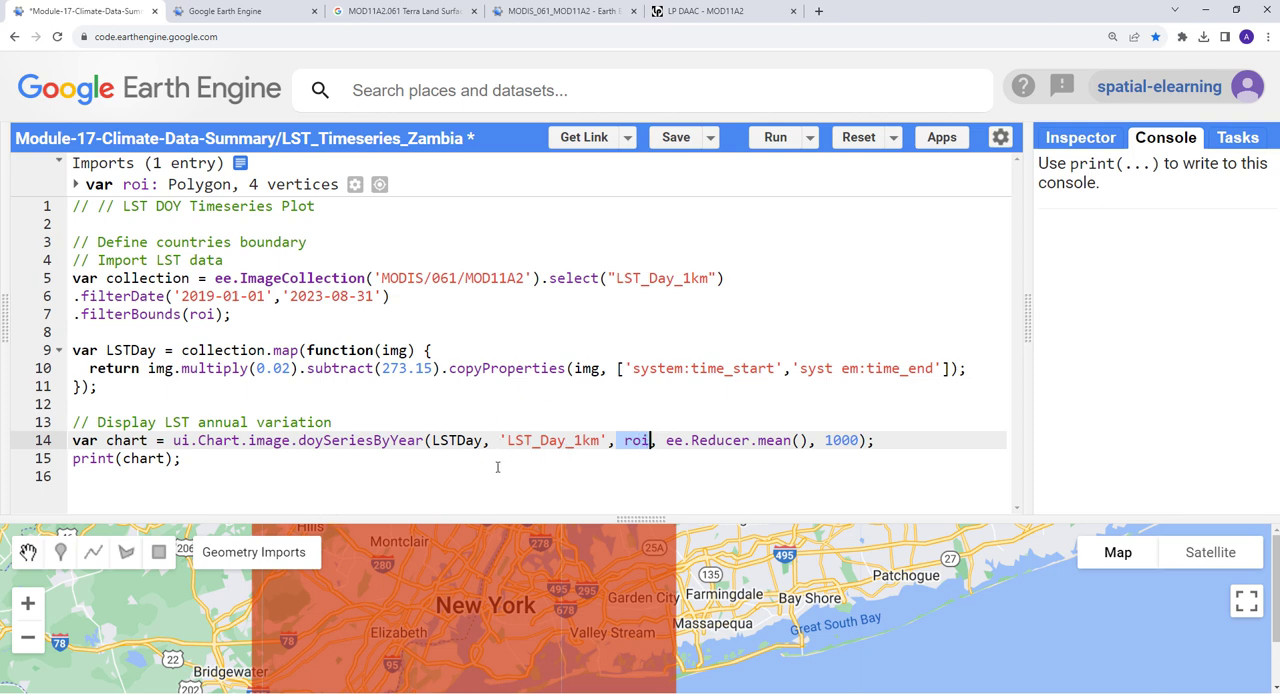
{"action": "mouse_move", "coordinate": [388, 470]}
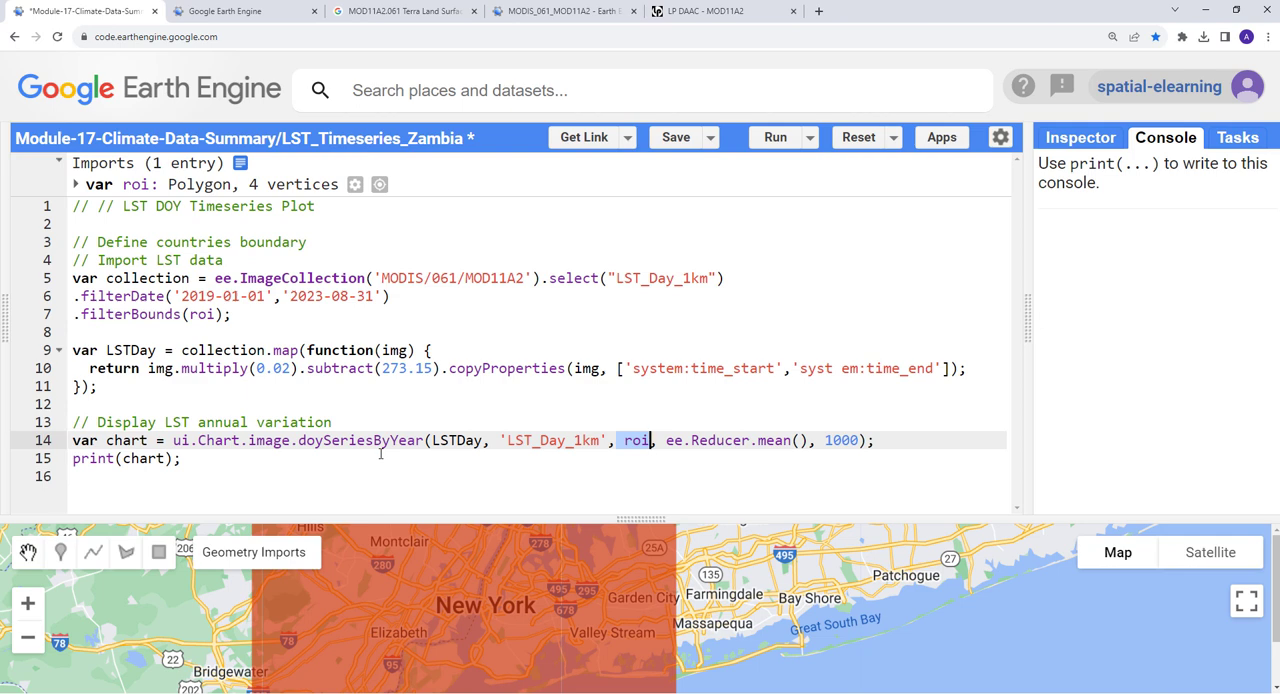
{"action": "left_click", "coordinate": [667, 440]}
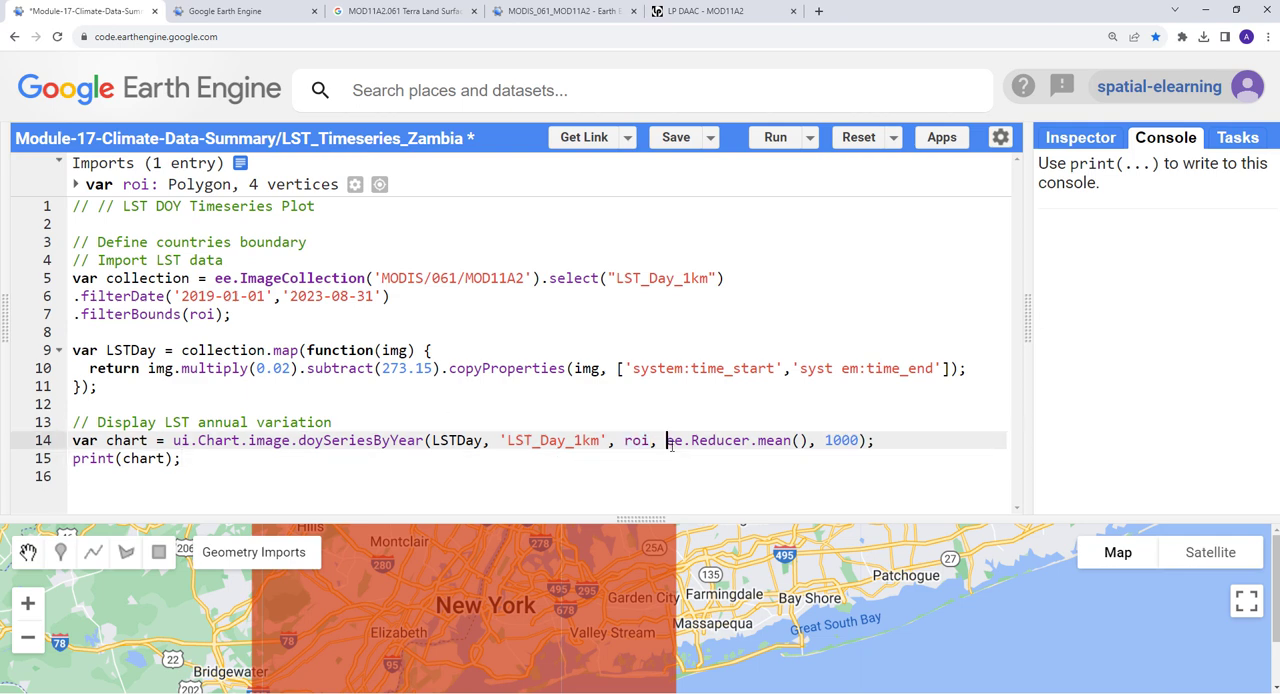
{"action": "left_click_drag", "start_coordinate": [667, 440], "coordinate": [810, 440]}
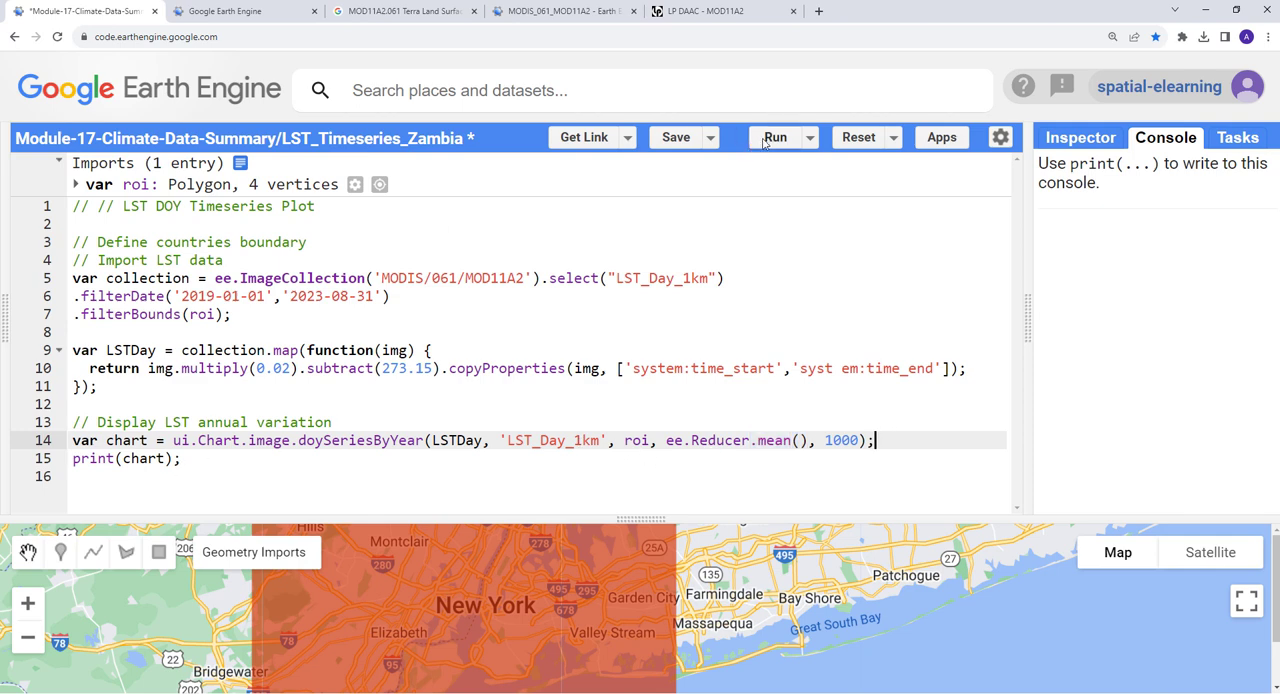
{"action": "left_click", "coordinate": [775, 137]}
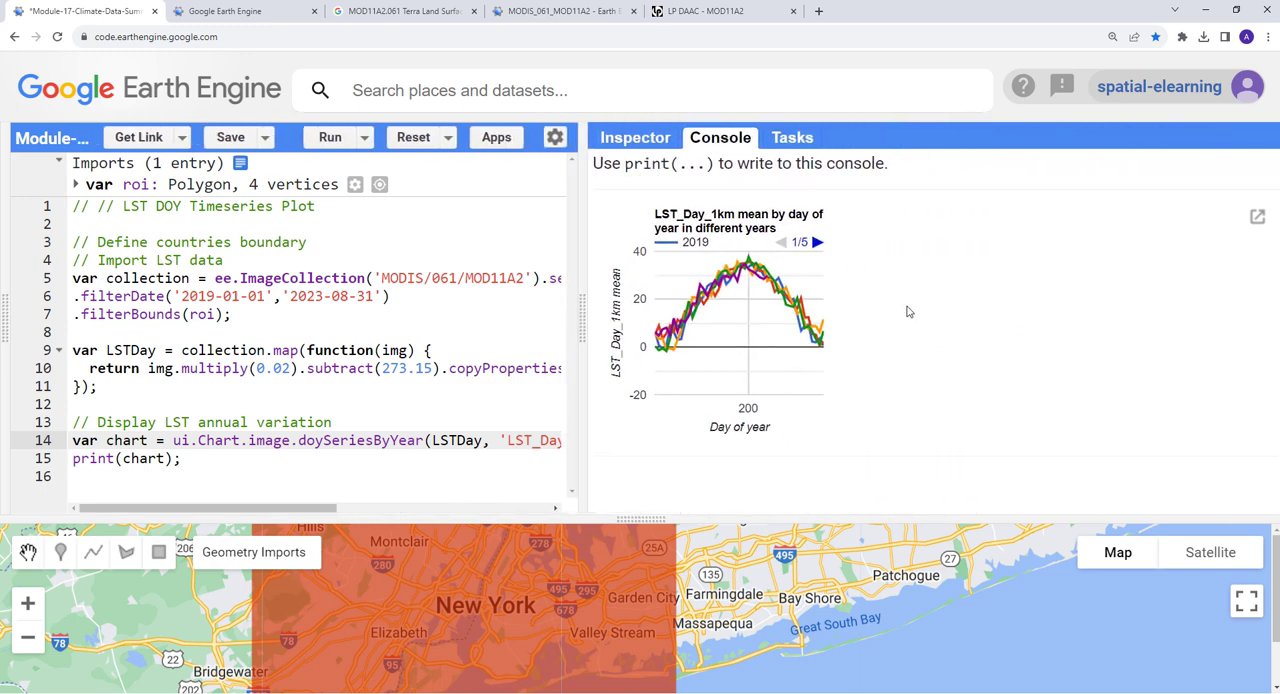
{"action": "mouse_move", "coordinate": [876, 268]}
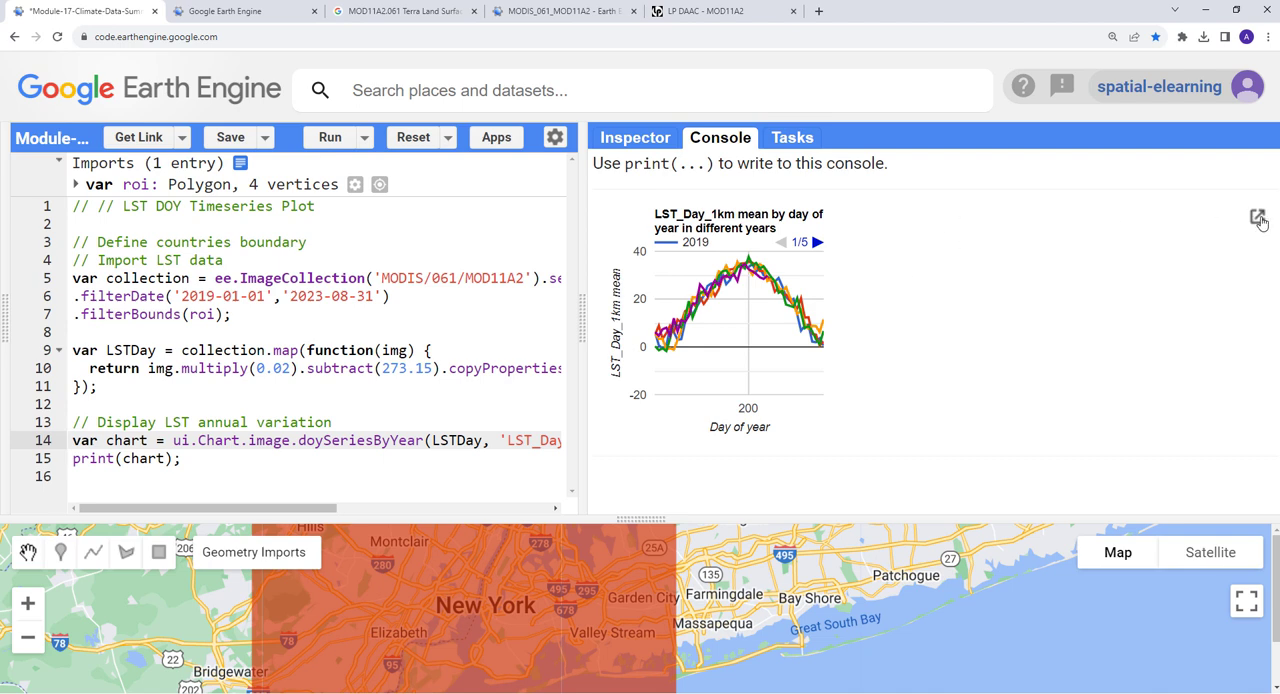
Pop the day-of-year LST chart out into its own full-size tab.
{"action": "left_click", "coordinate": [1258, 216]}
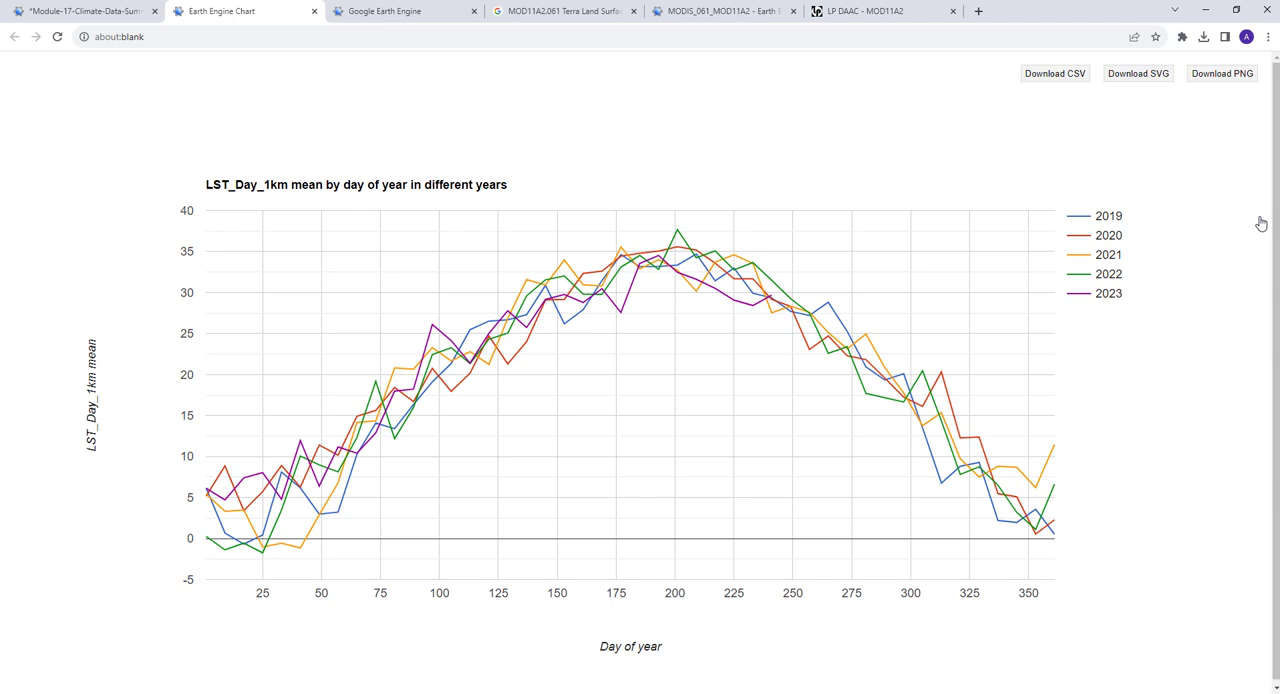
{"action": "mouse_move", "coordinate": [1163, 423]}
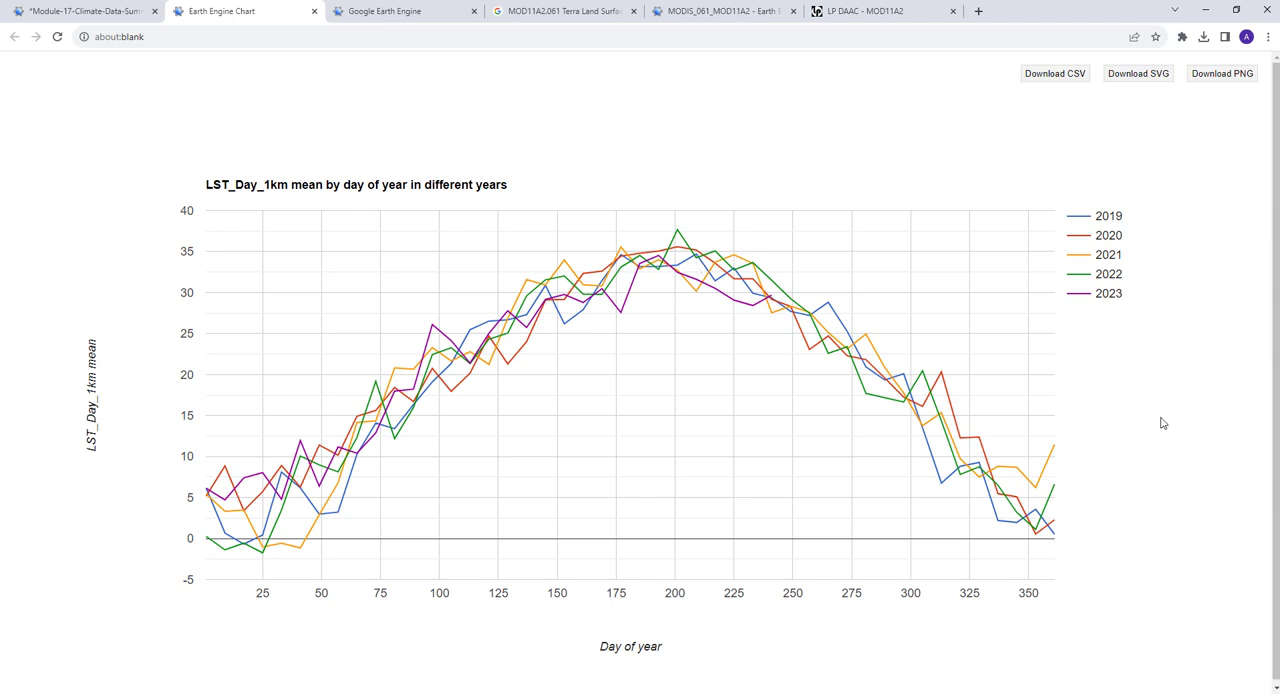
{"action": "mouse_move", "coordinate": [878, 298]}
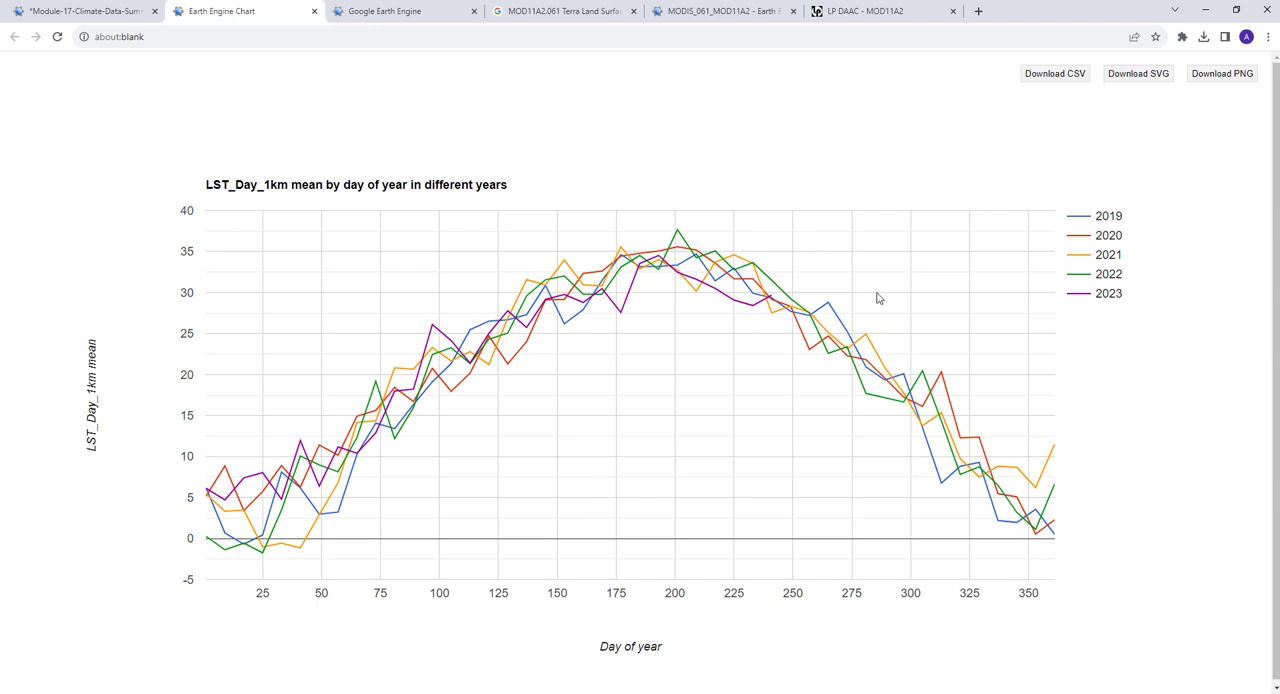
{"action": "mouse_move", "coordinate": [445, 389]}
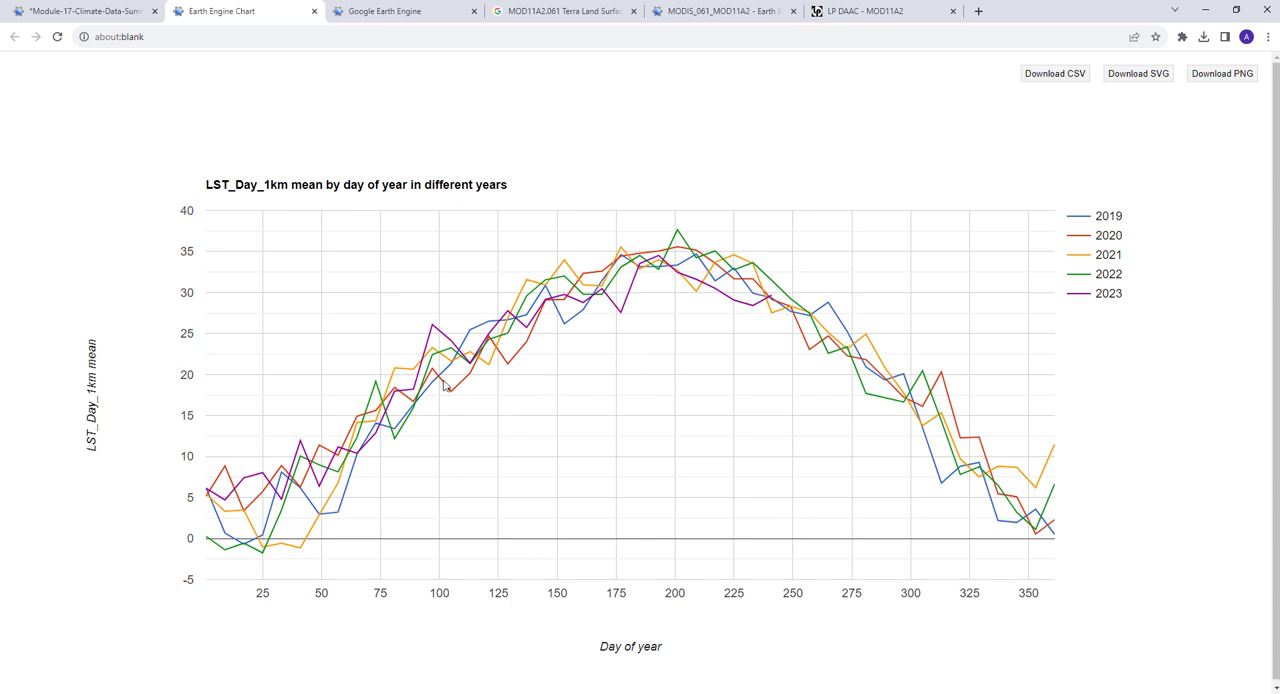
{"action": "mouse_move", "coordinate": [445, 387]}
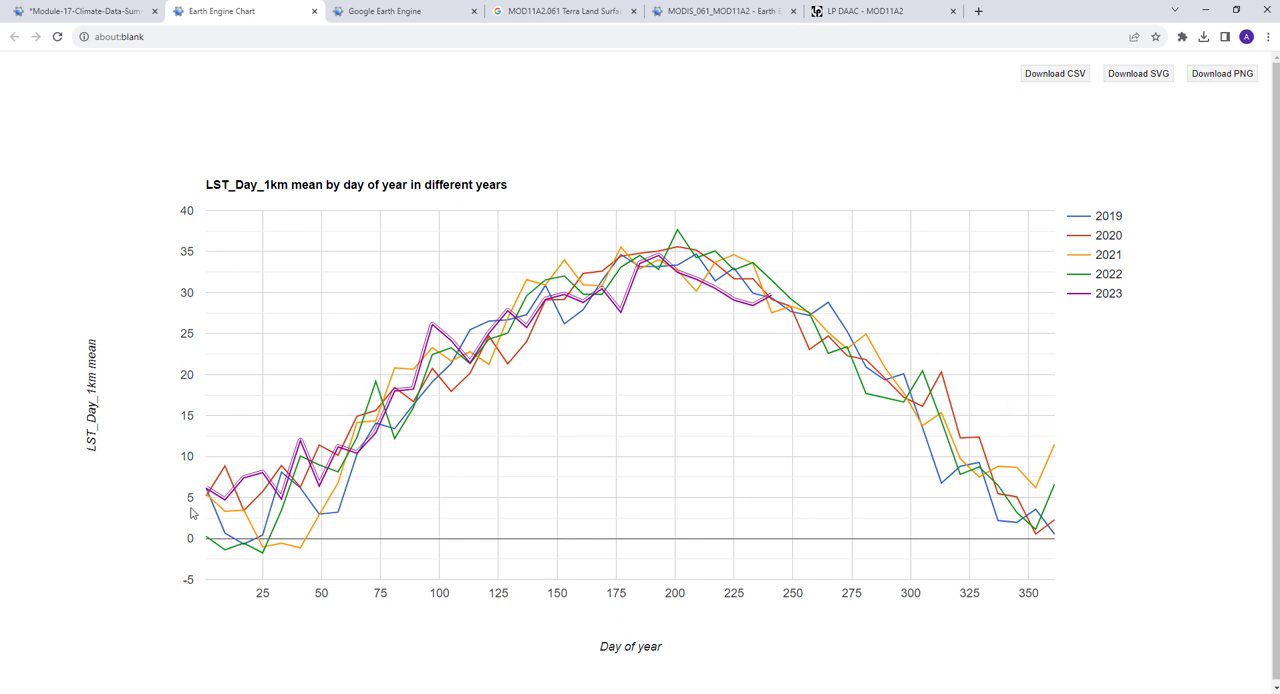
{"action": "mouse_move", "coordinate": [274, 579]}
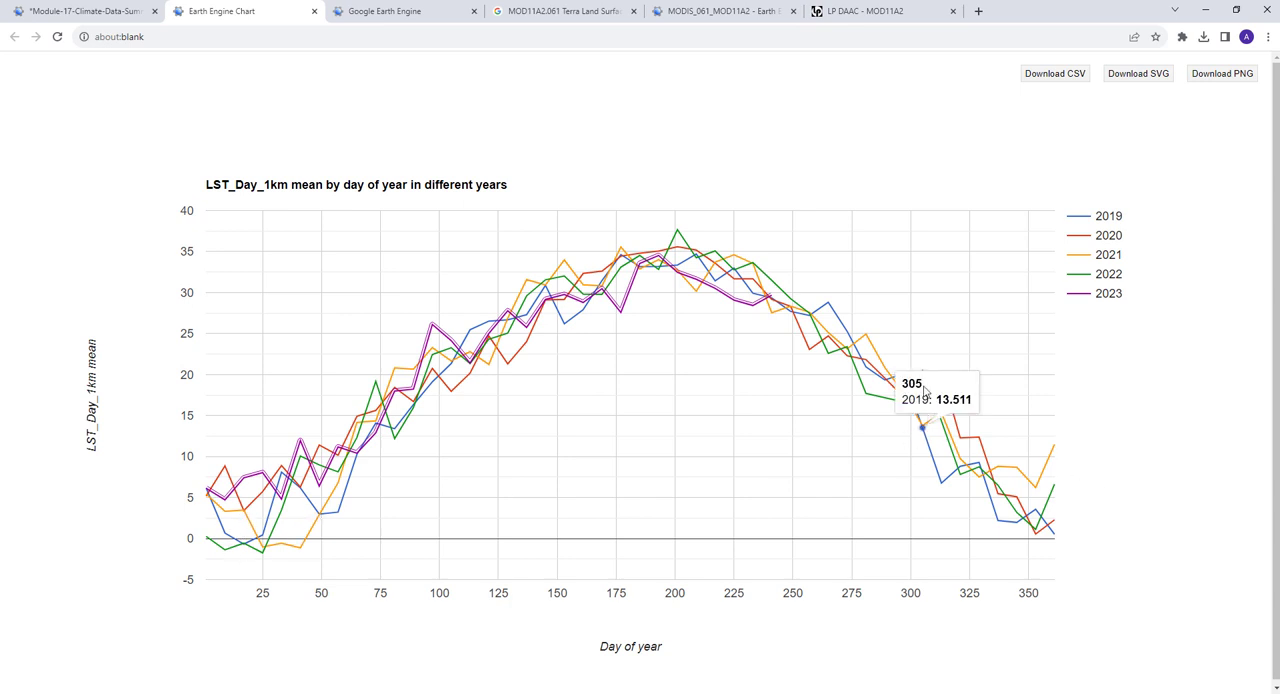
{"action": "mouse_move", "coordinate": [696, 538]}
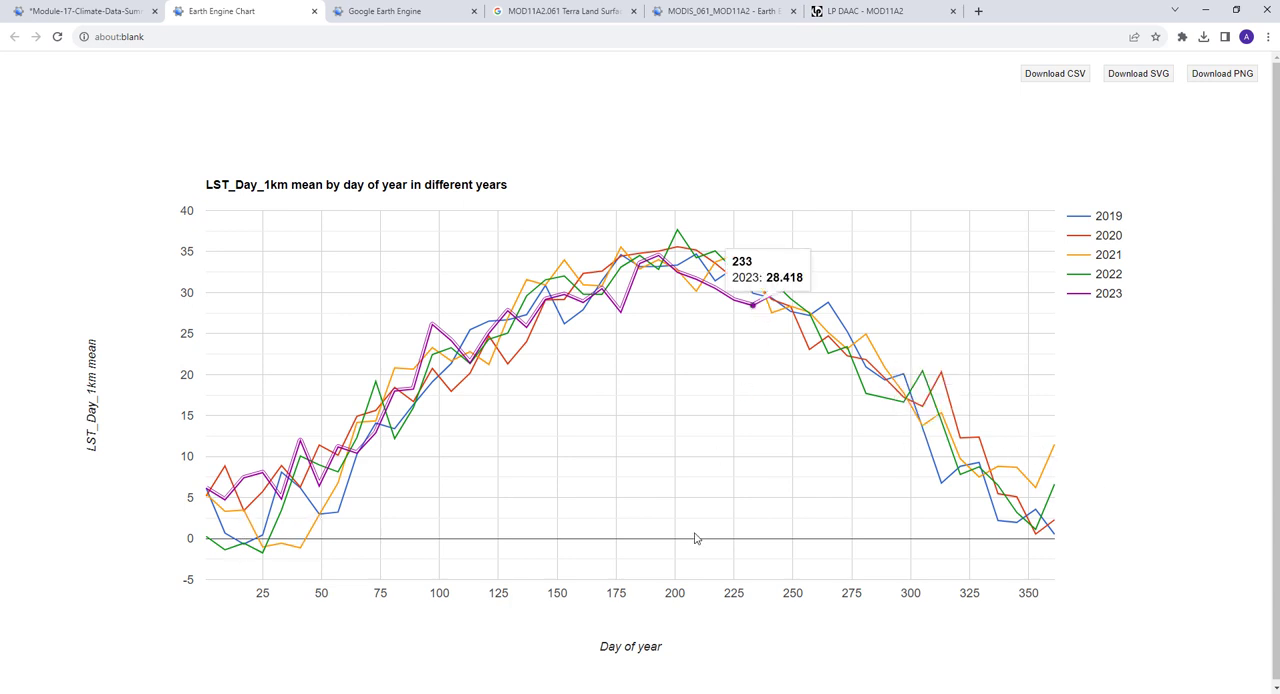
{"action": "mouse_move", "coordinate": [690, 220]}
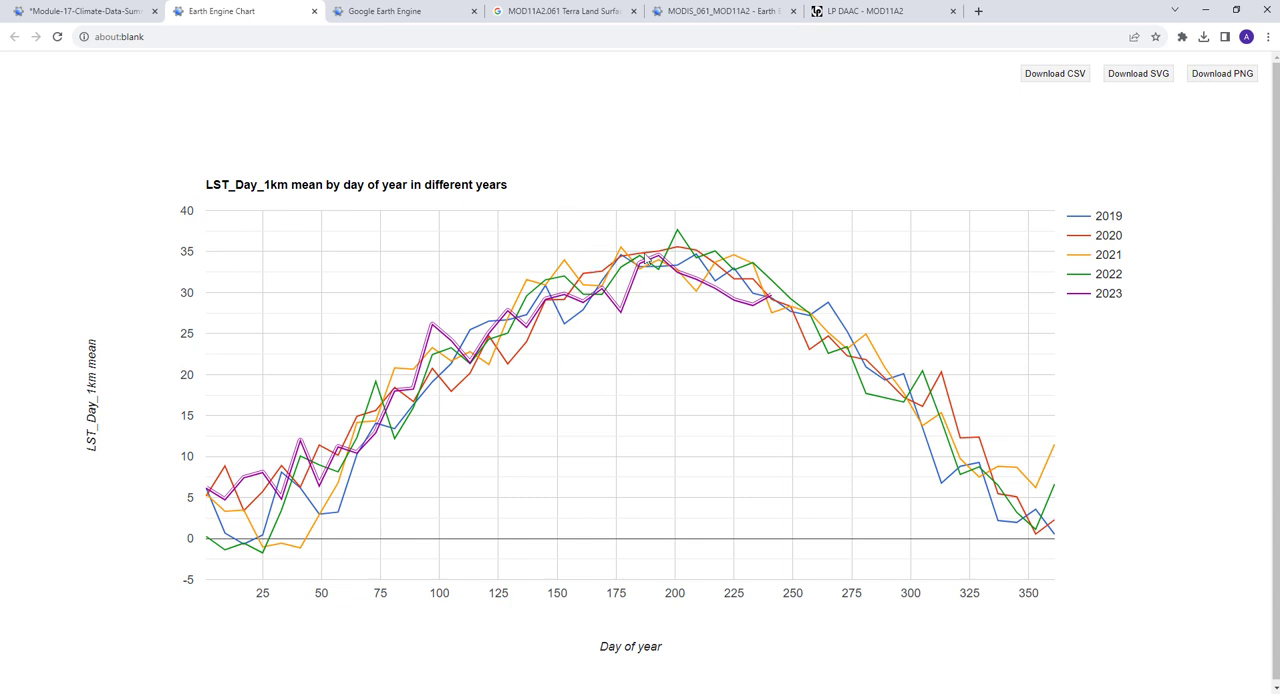
{"action": "mouse_move", "coordinate": [1137, 349]}
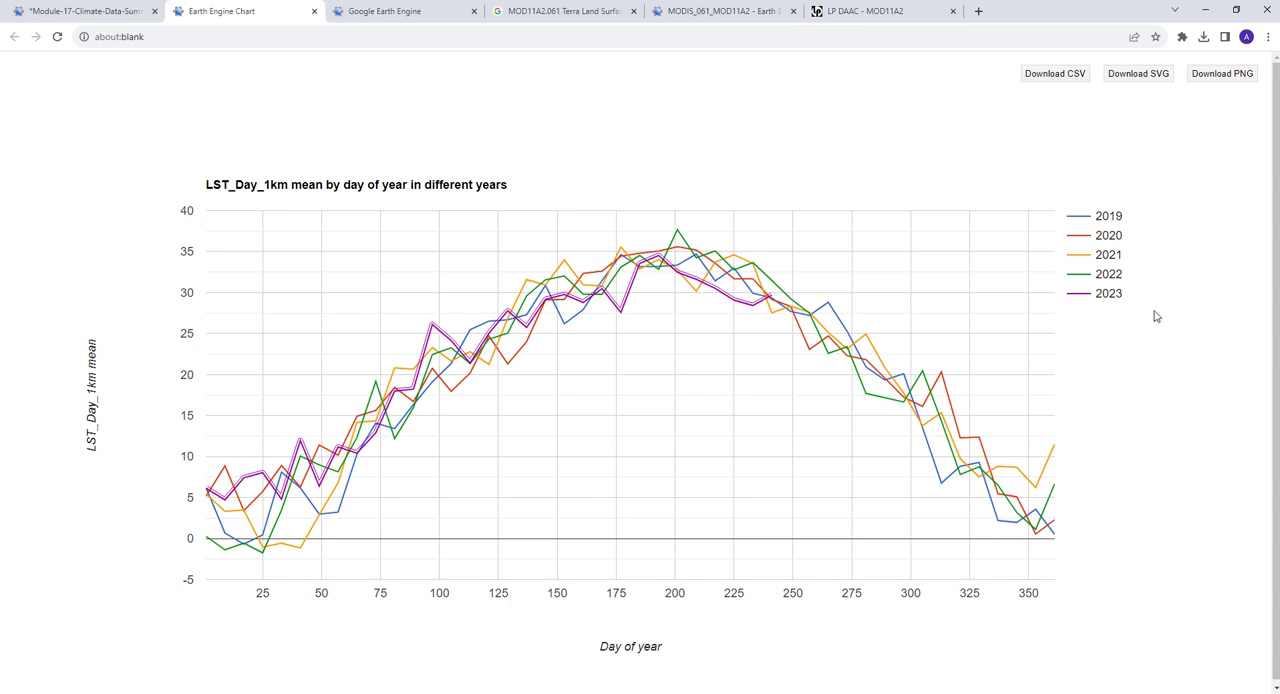
{"action": "mouse_move", "coordinate": [978, 187]}
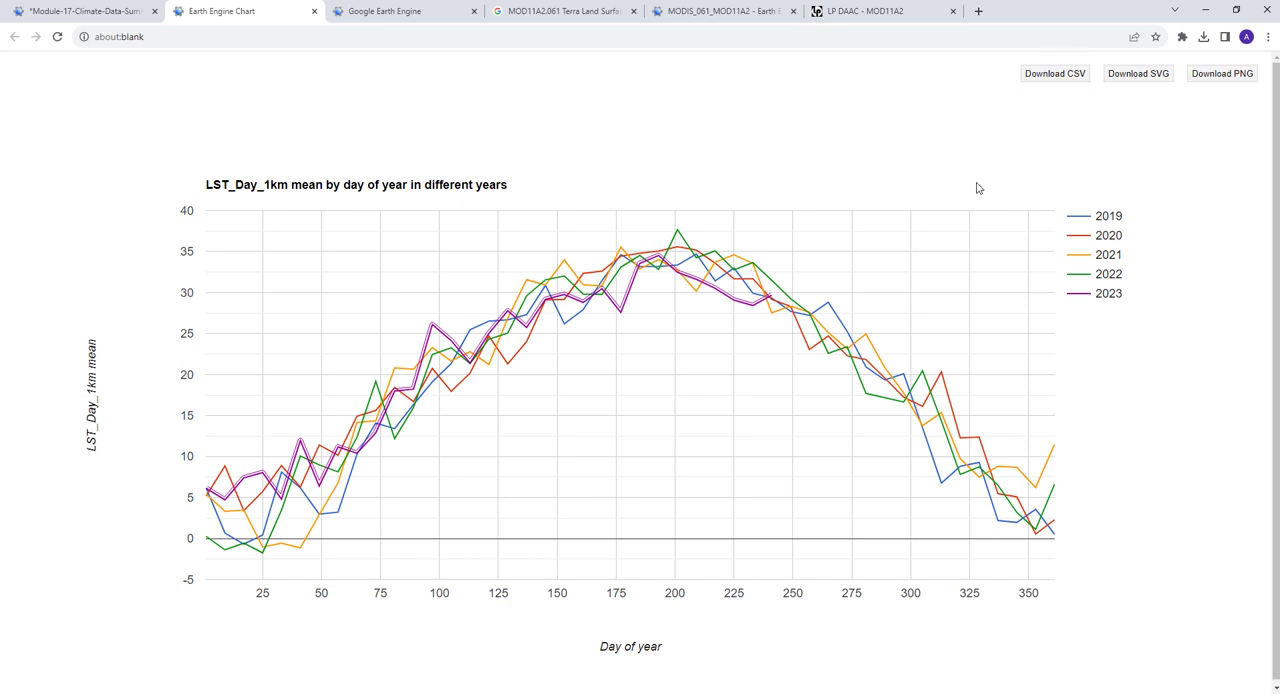
{"action": "mouse_move", "coordinate": [1033, 110]}
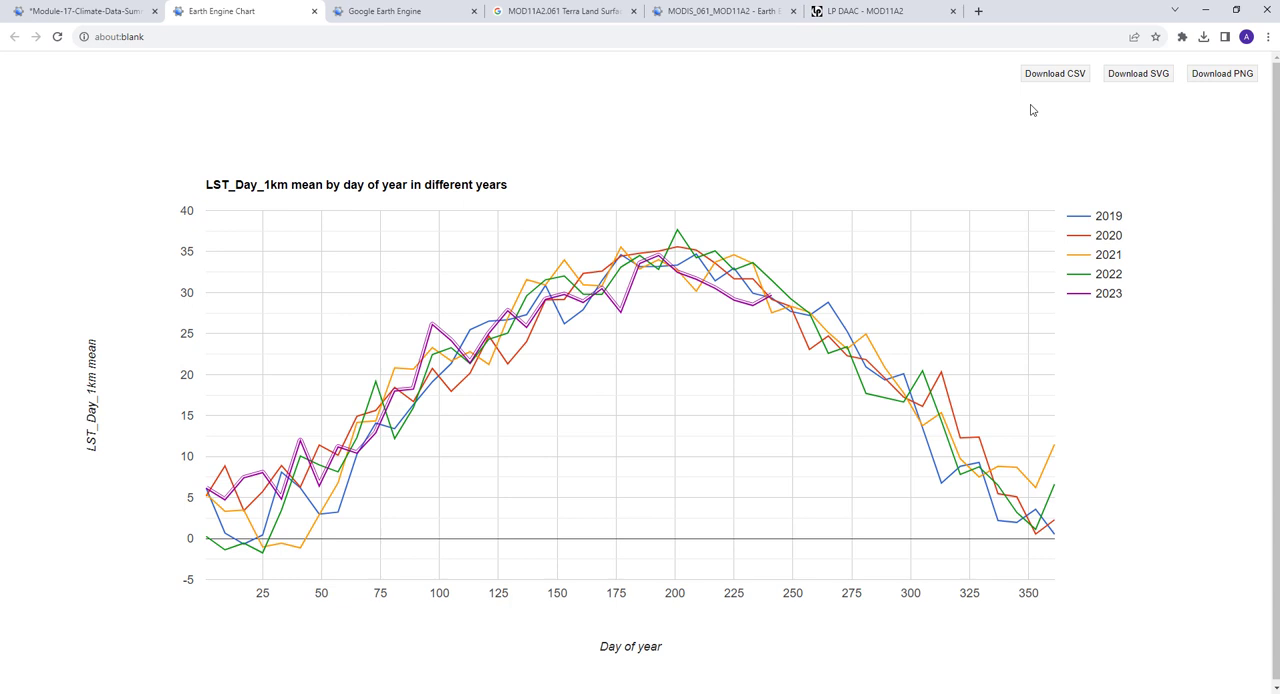
{"action": "mouse_move", "coordinate": [1039, 62]}
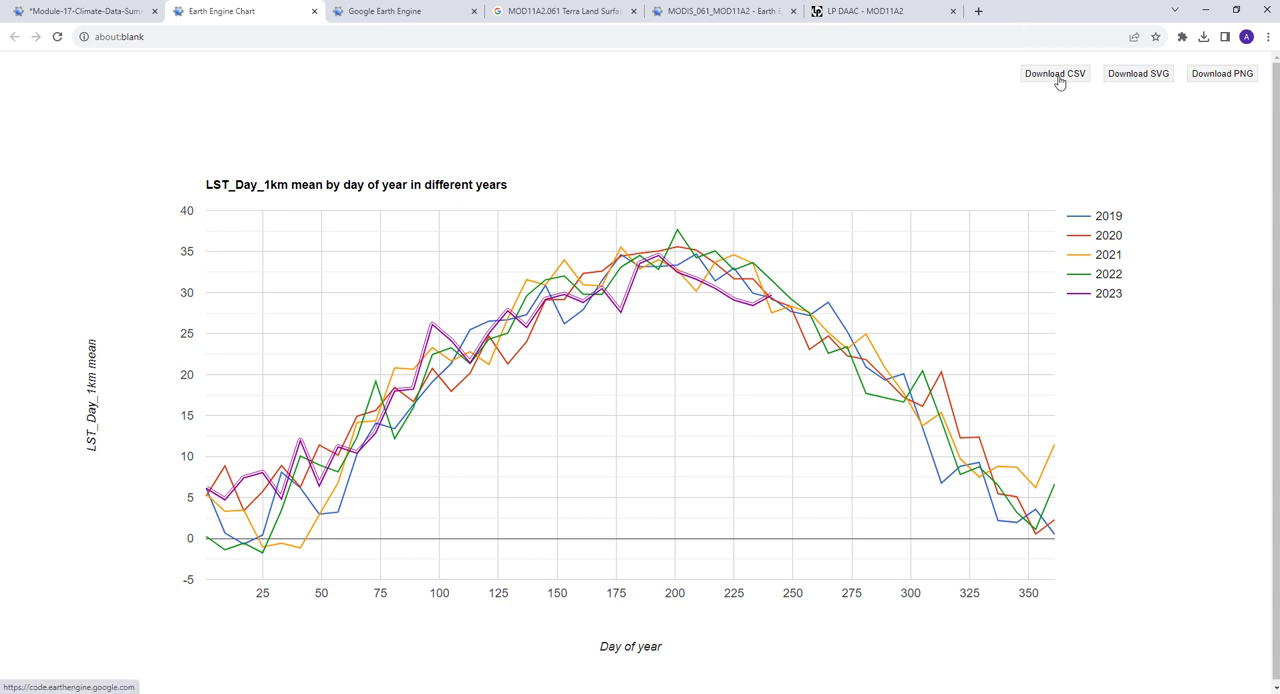
{"action": "mouse_move", "coordinate": [1045, 80]}
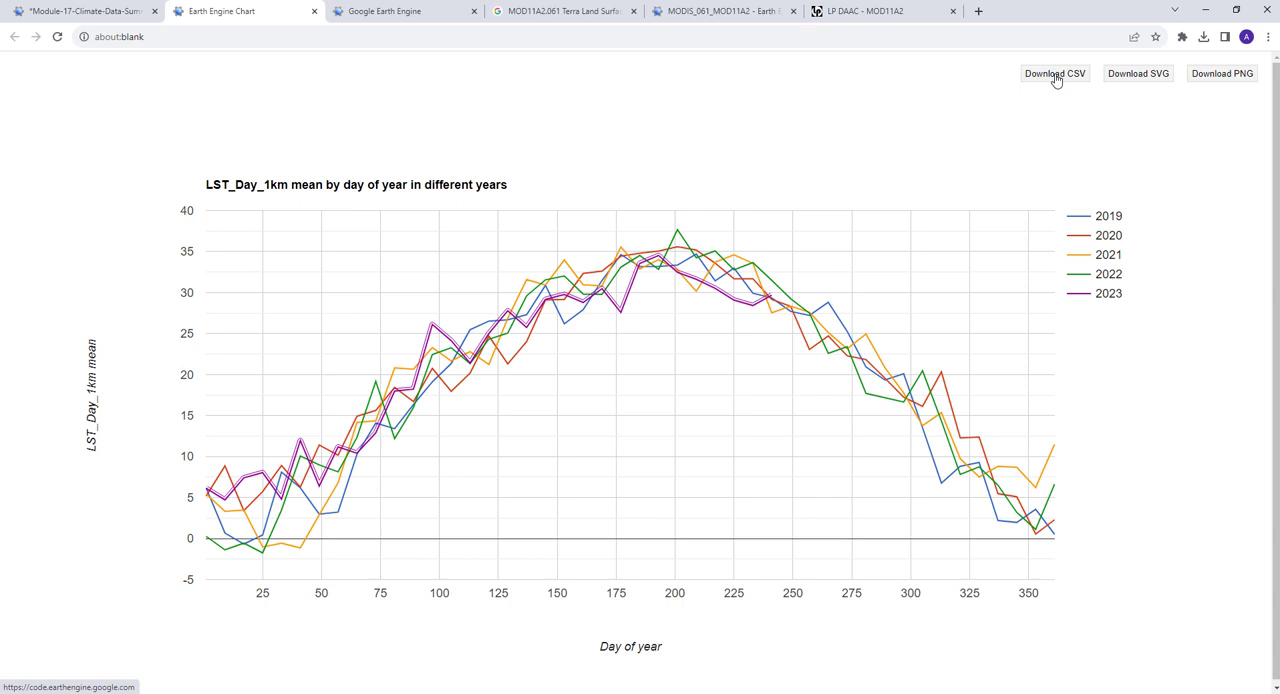
{"action": "mouse_move", "coordinate": [1026, 79]}
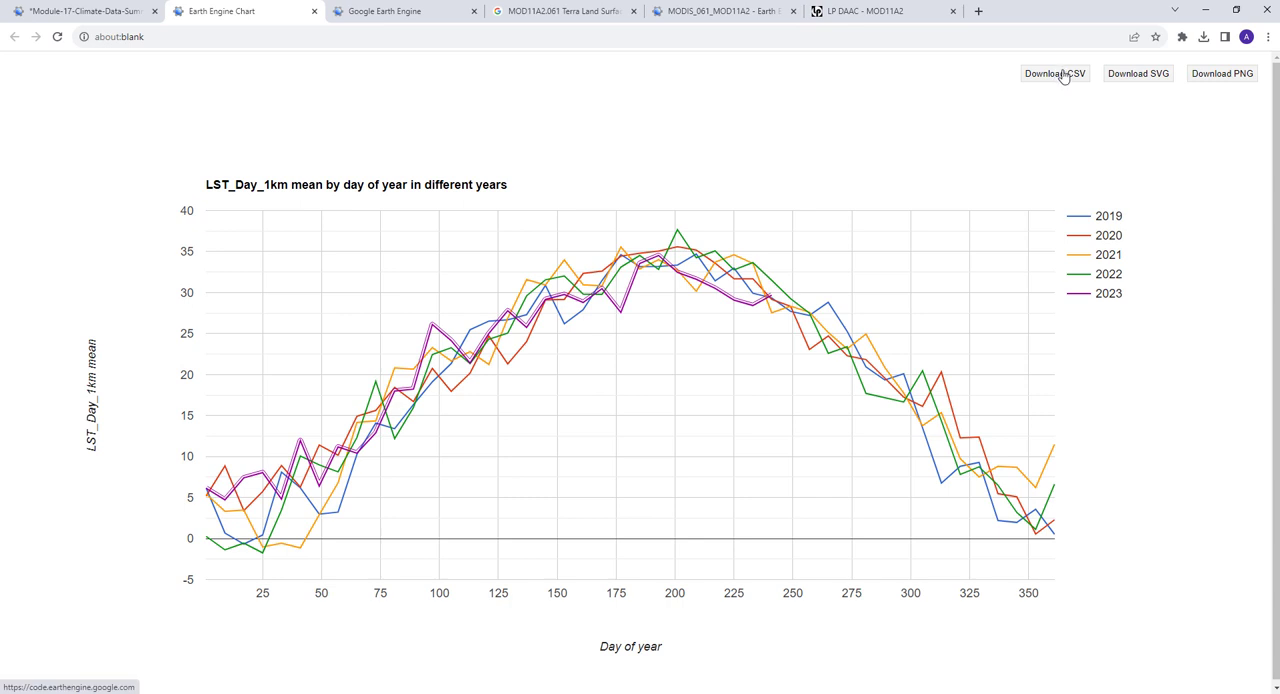
{"action": "mouse_move", "coordinate": [1088, 117]}
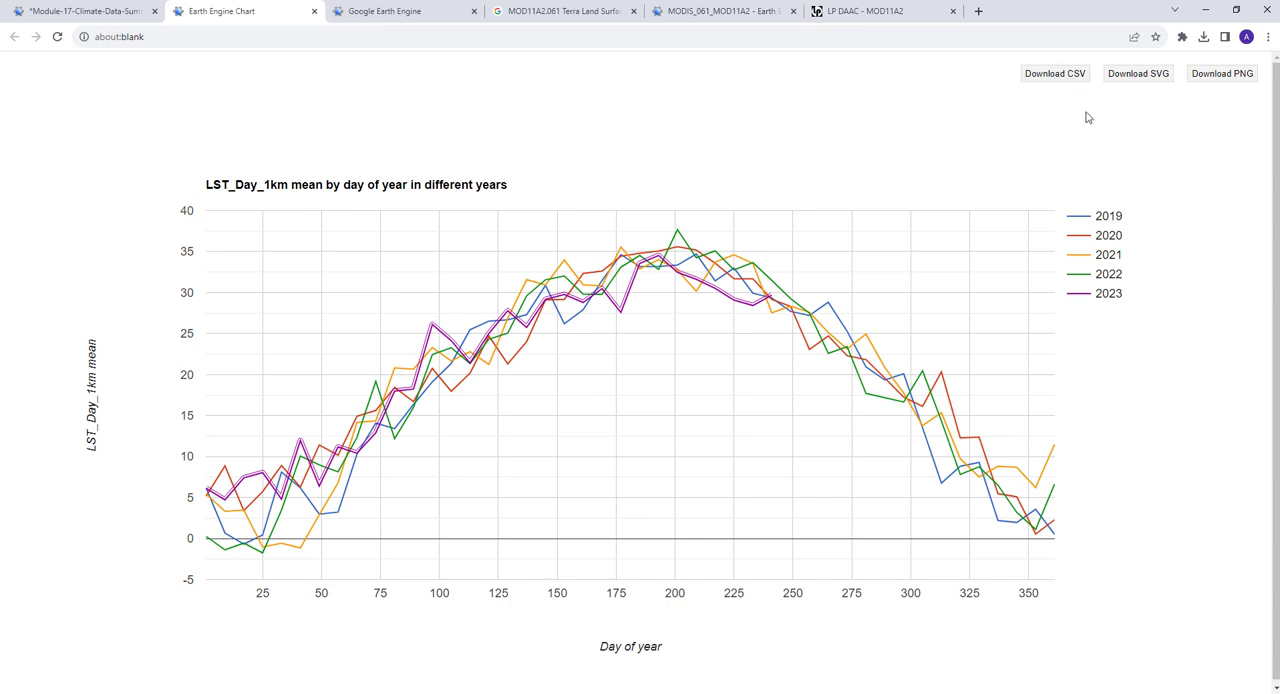
{"action": "mouse_move", "coordinate": [769, 349]}
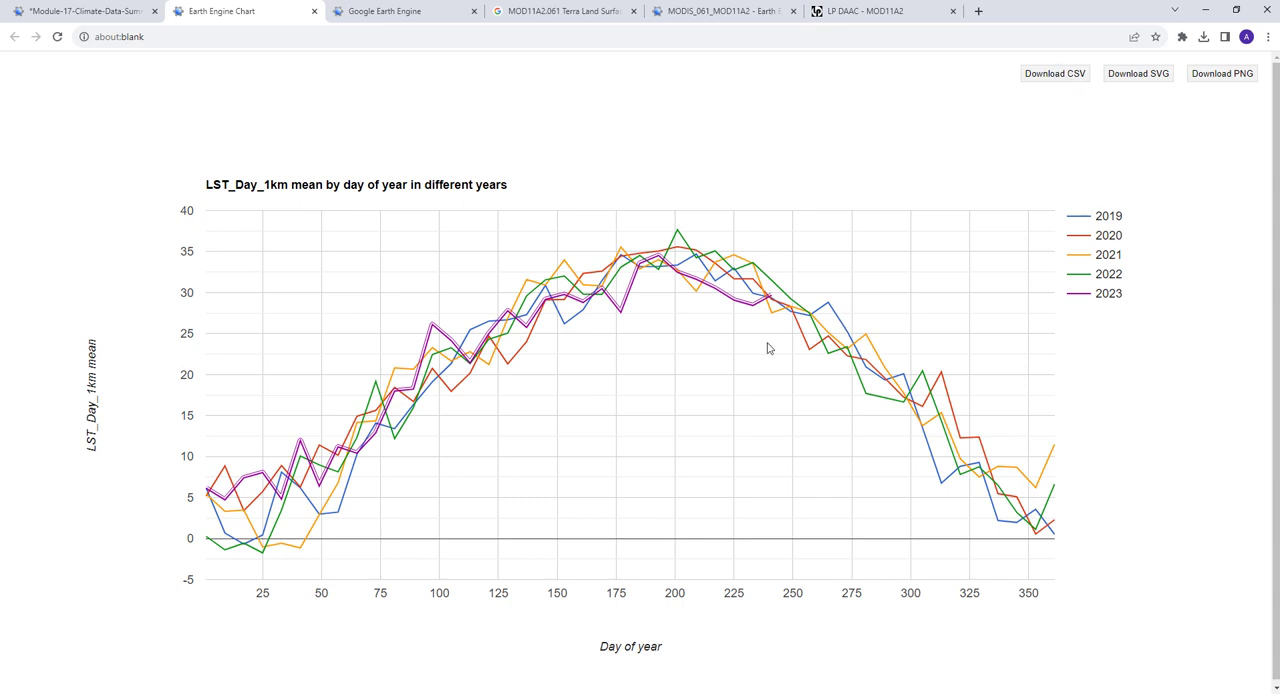
{"action": "mouse_move", "coordinate": [1229, 78]}
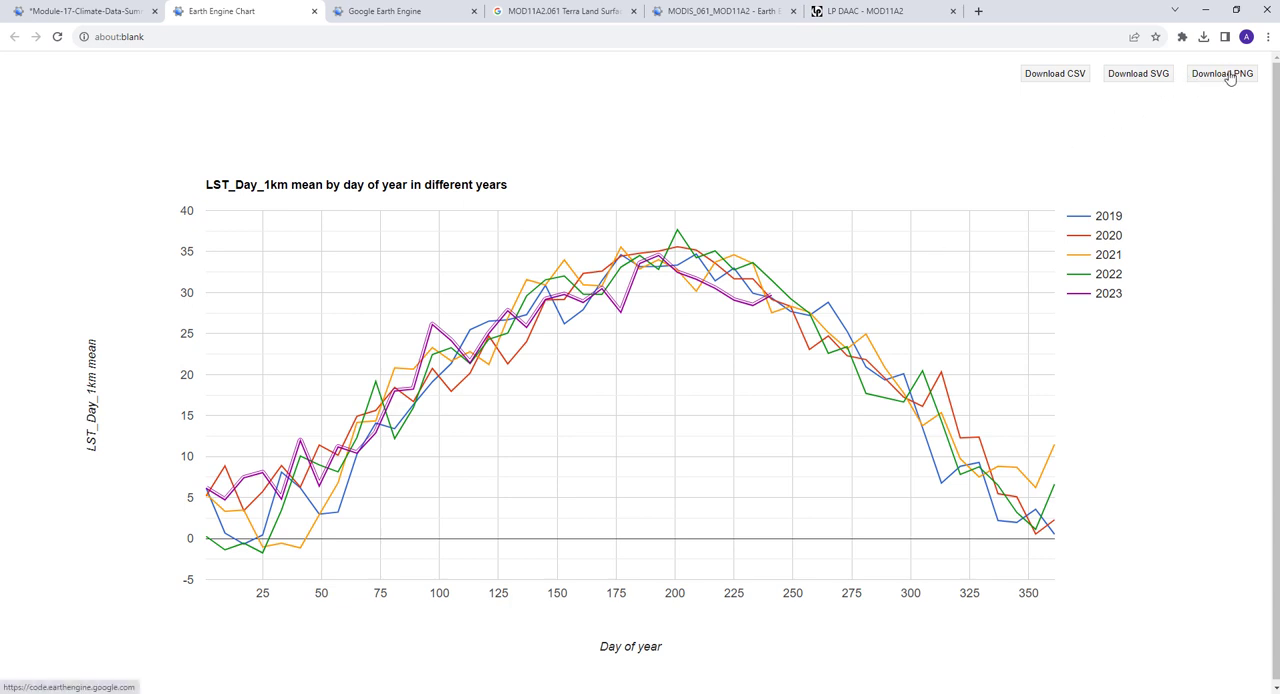
{"action": "mouse_move", "coordinate": [1149, 89]}
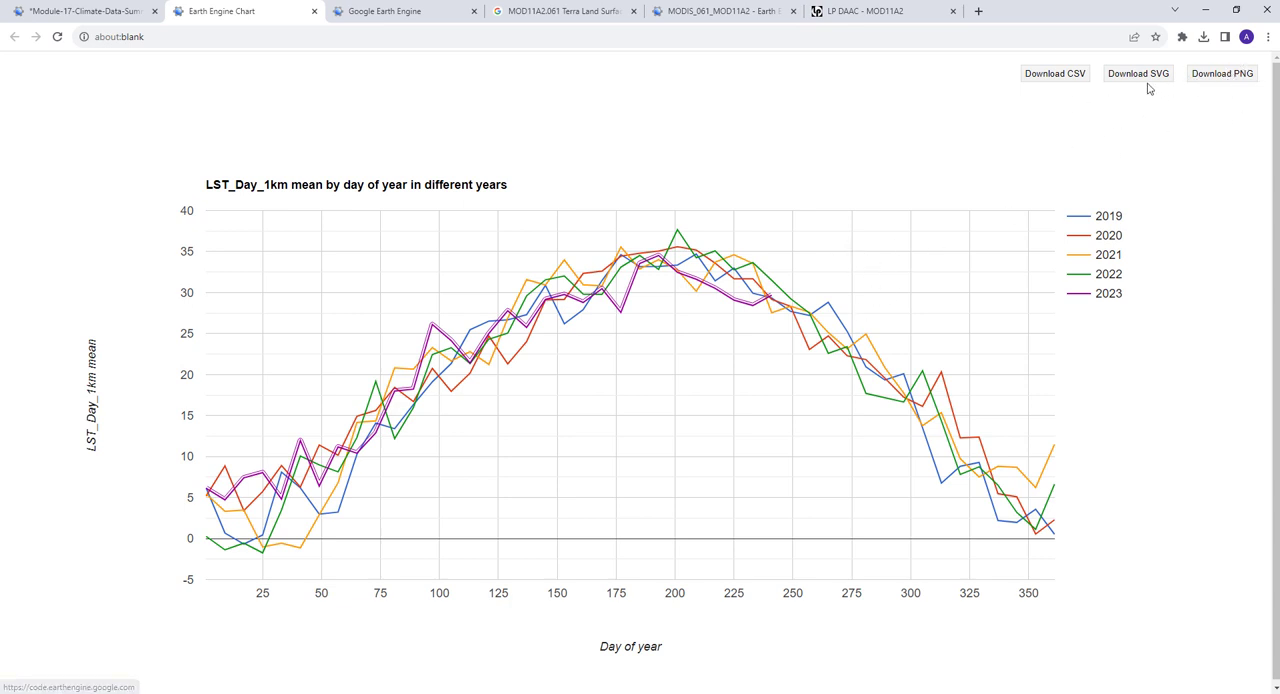
{"action": "mouse_move", "coordinate": [1164, 165]}
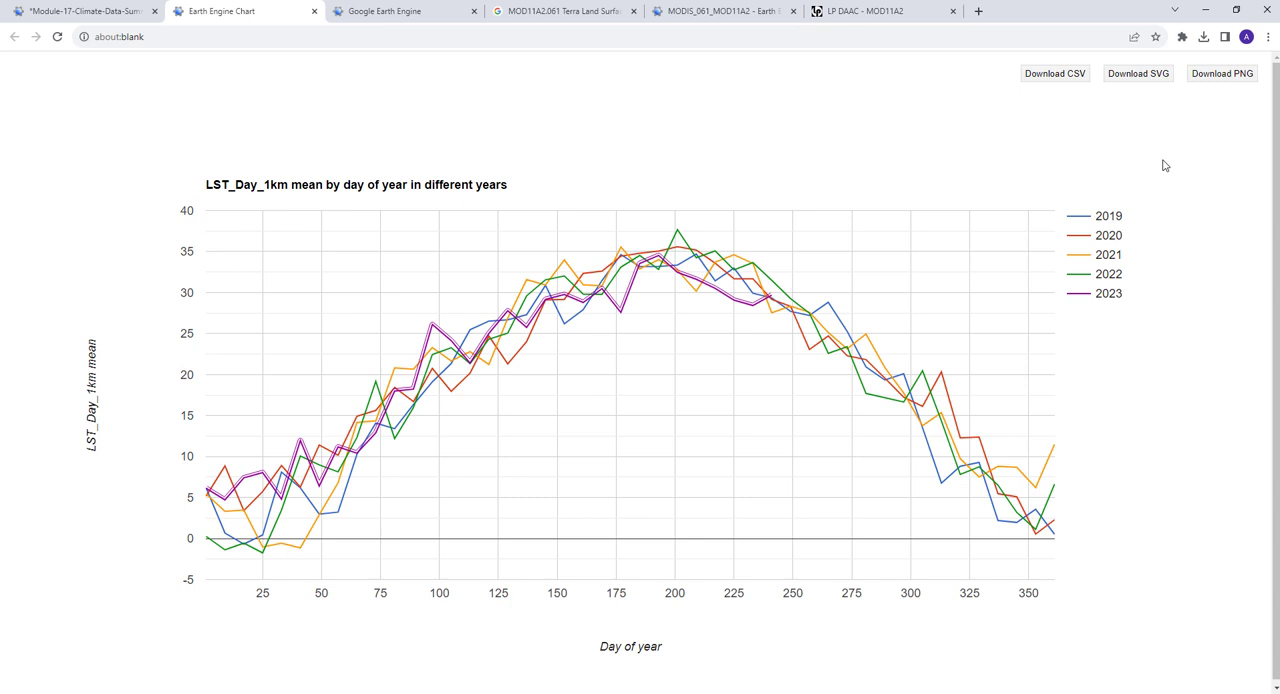
{"action": "mouse_move", "coordinate": [1161, 168]}
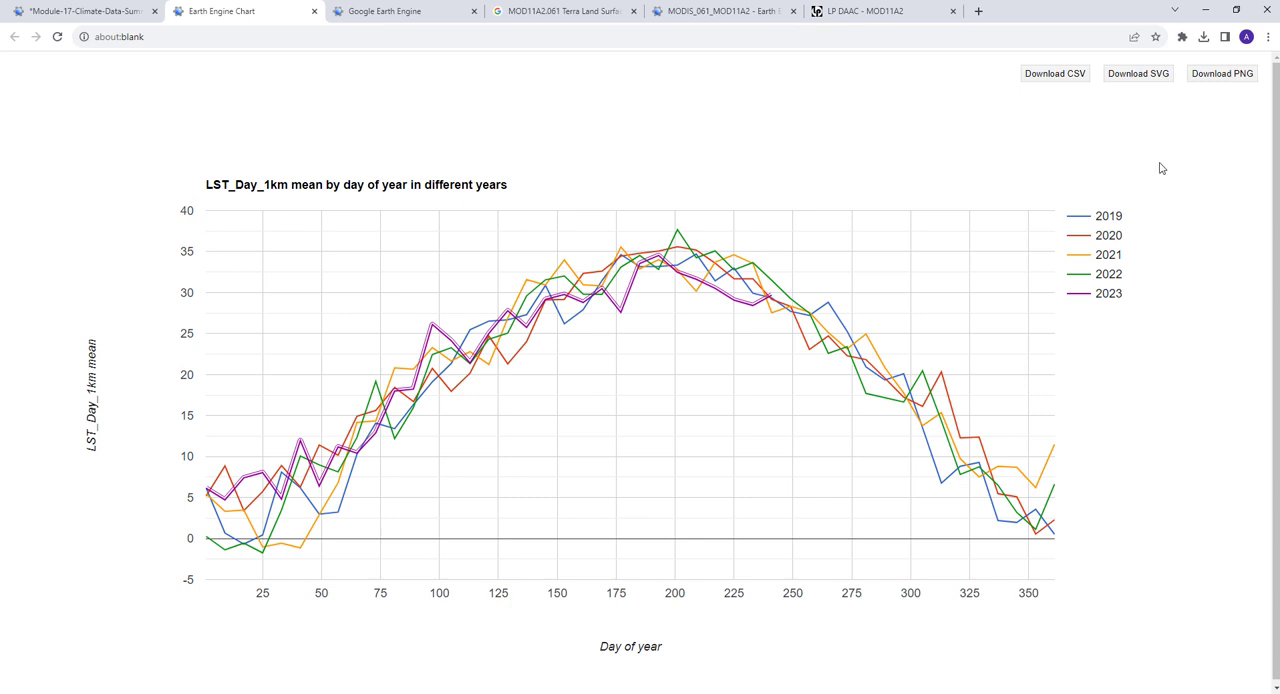
{"action": "mouse_move", "coordinate": [1180, 153]}
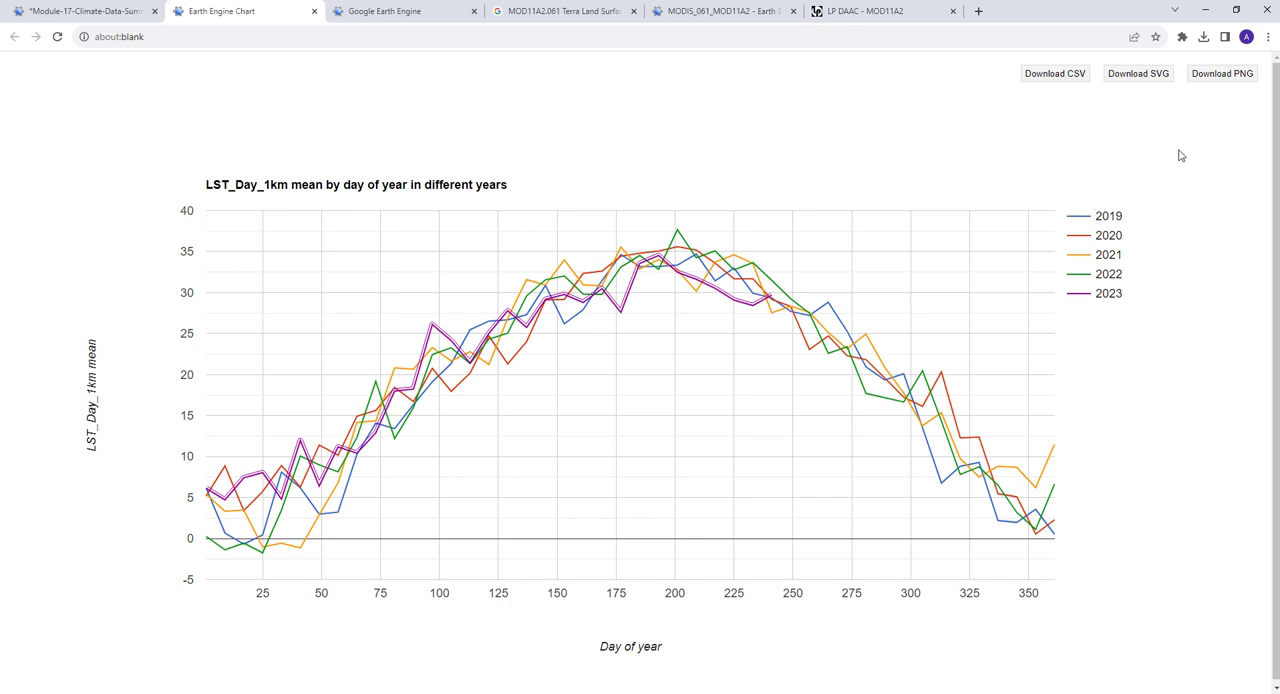
{"action": "mouse_move", "coordinate": [146, 76]}
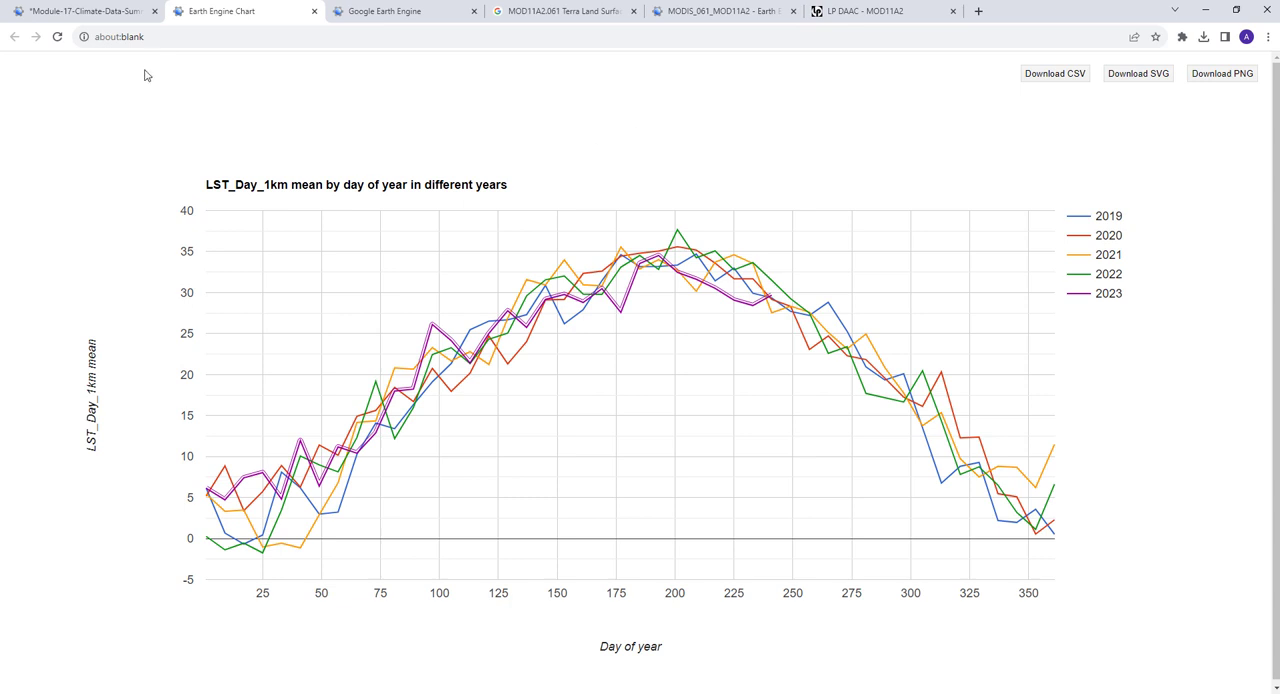
Return from the full chart tab to the LST script in the Code Editor.
{"action": "left_click", "coordinate": [390, 11]}
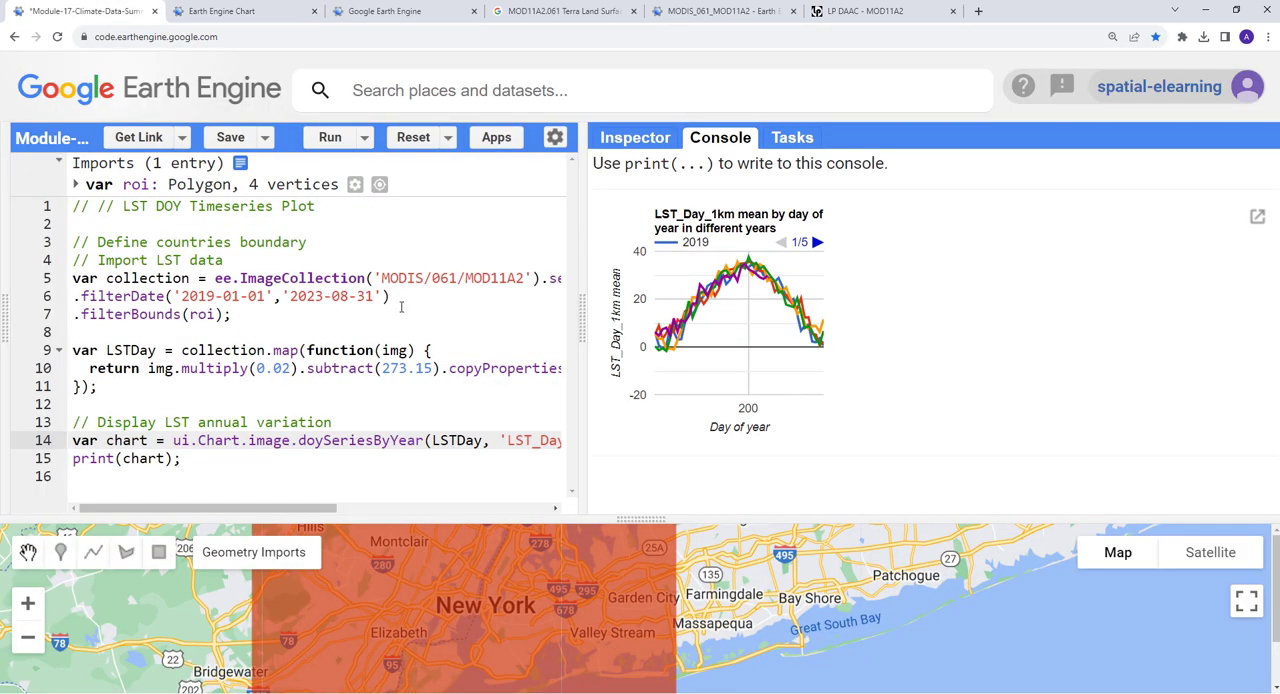